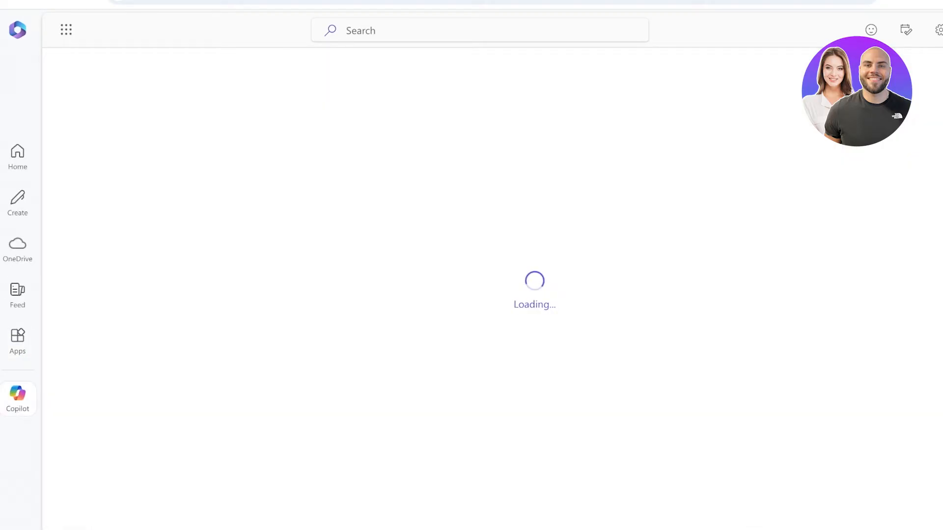
- Bring up Copilot from the Microsoft 365 left rail so its chat start page loads
{"action": "right_click", "coordinate": [17, 394]}
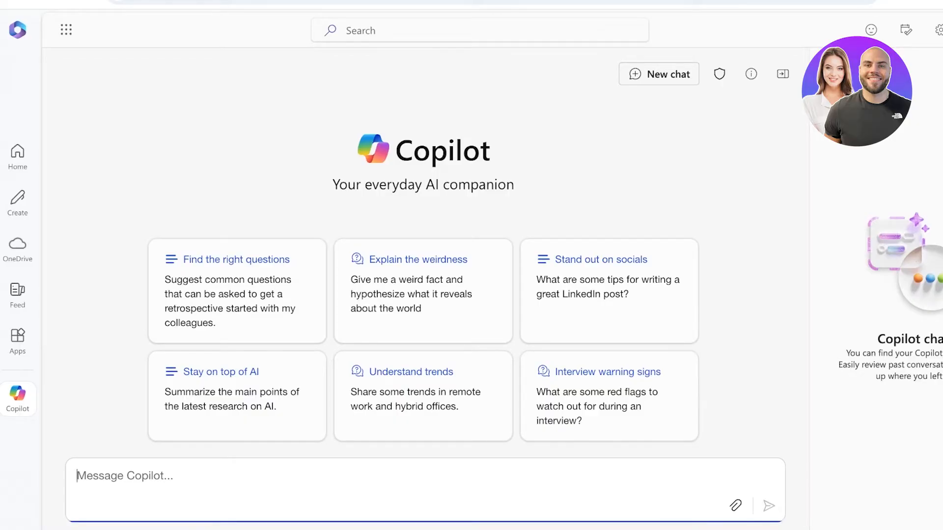
{"action": "mouse_move", "coordinate": [236, 291]}
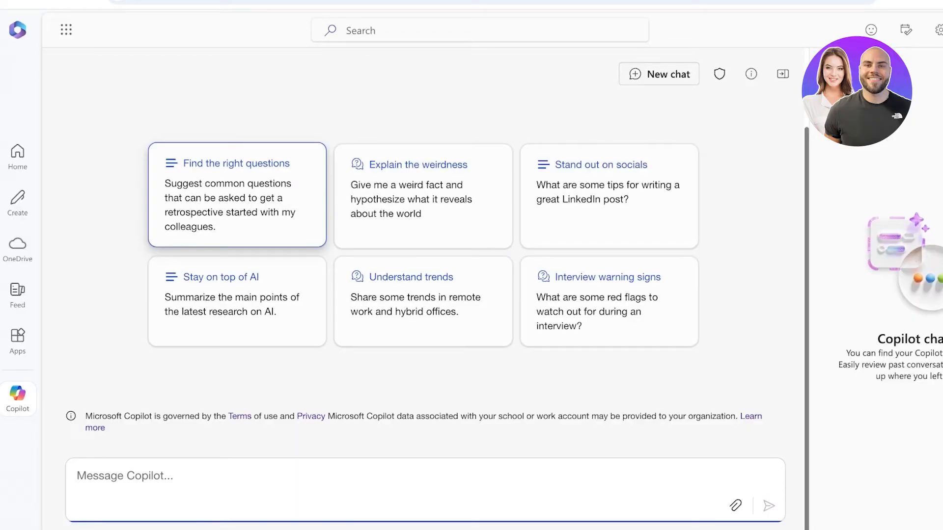
- Replace the retrospective-questions suggestion with 'access my calendar, check on when is my next meeting' and send it
{"action": "left_click", "coordinate": [237, 194]}
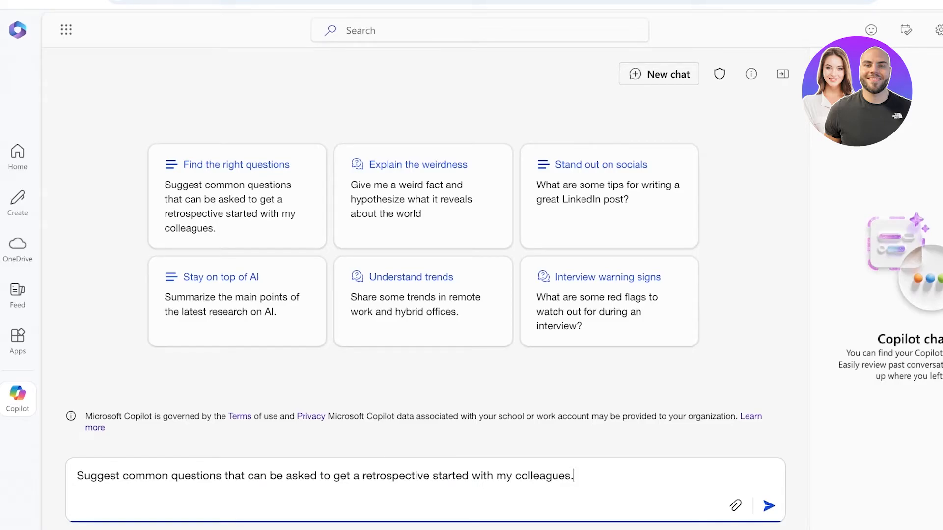
{"action": "type", "text": "access my calender and"}
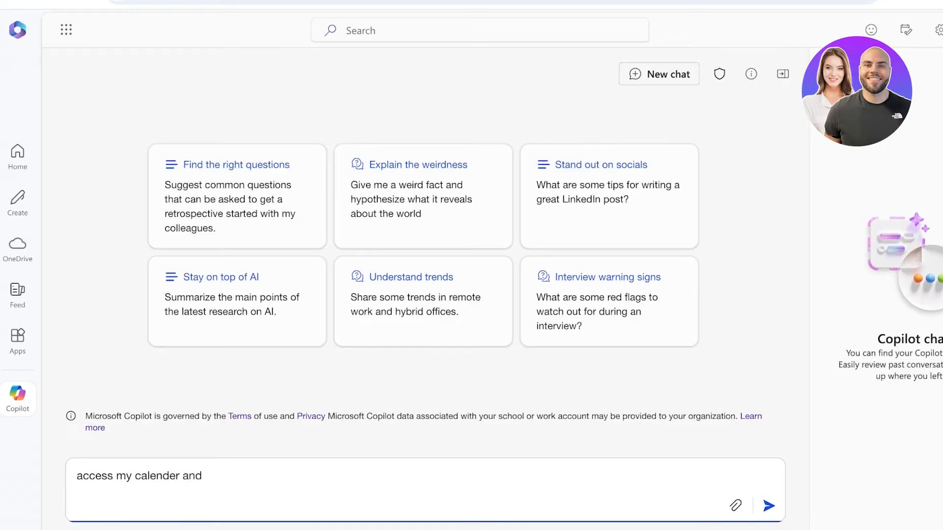
{"action": "type", "text": "check on when is"}
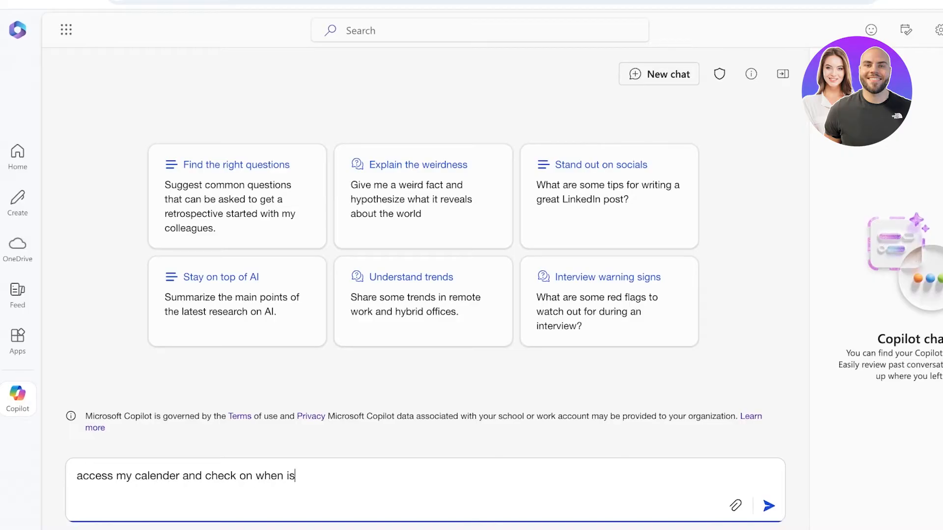
{"action": "type", "text": "my"}
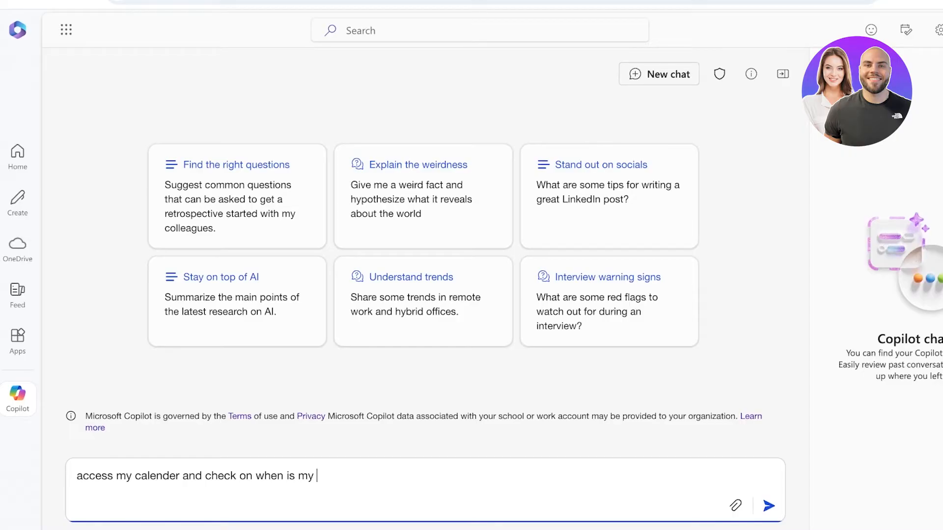
{"action": "type", "text": "meeting"}
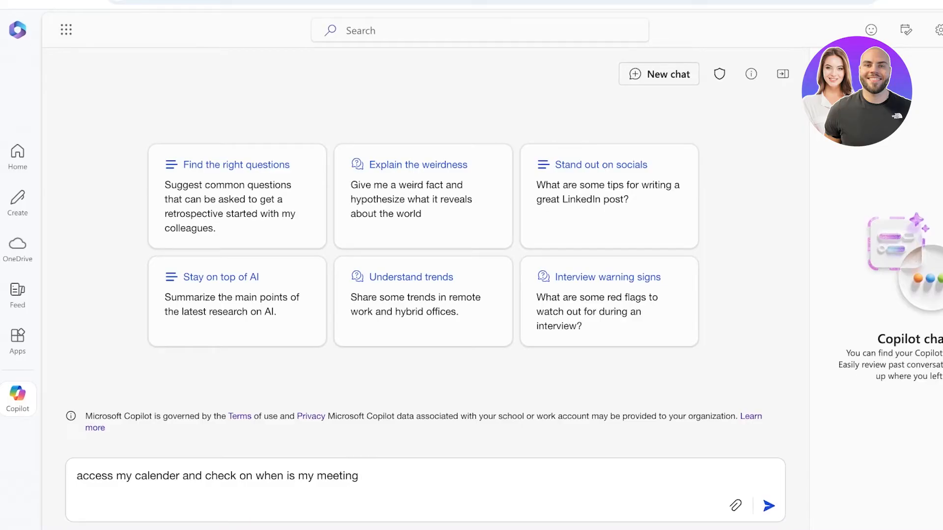
{"action": "type", "text": "next"}
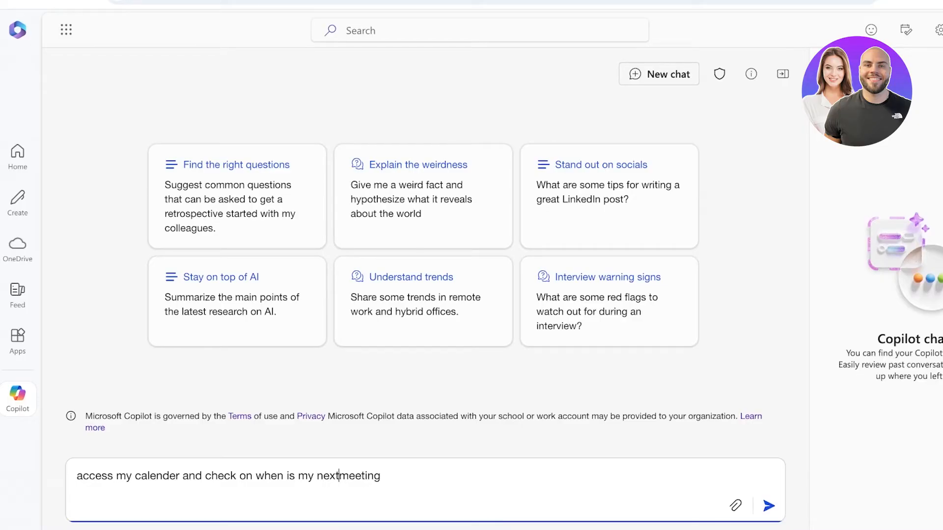
{"action": "left_click", "coordinate": [768, 505]}
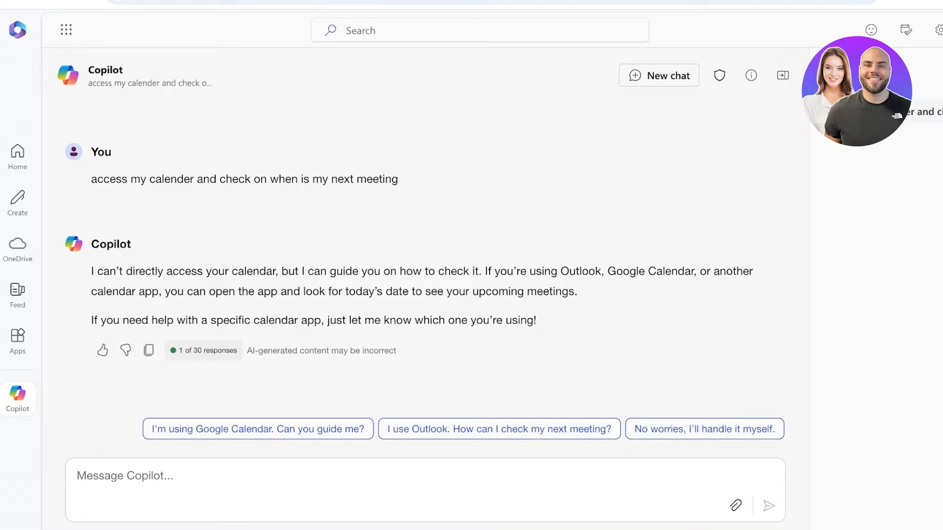
- Send the 'I use Outlook' follow-up about the next meeting, then stop Copilot's reply
{"action": "left_click_drag", "start_coordinate": [145, 320], "coordinate": [353, 320]}
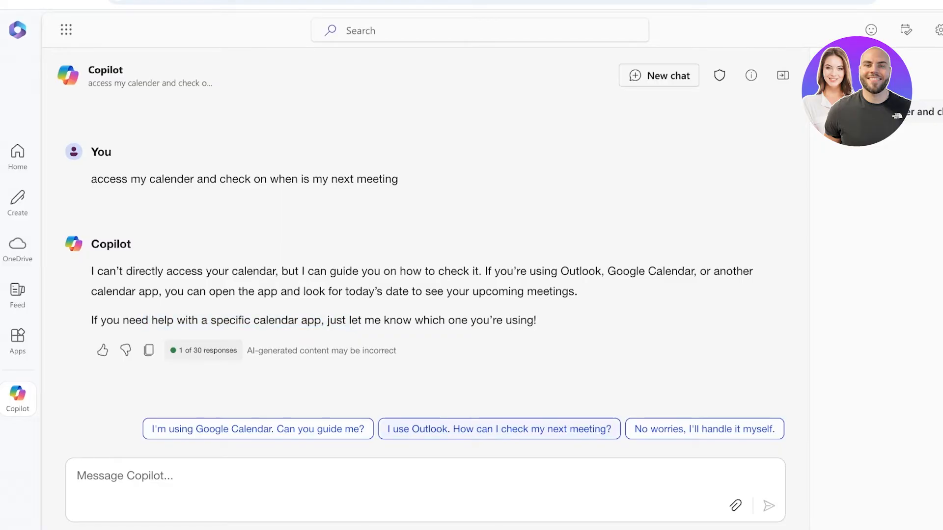
{"action": "left_click", "coordinate": [498, 429]}
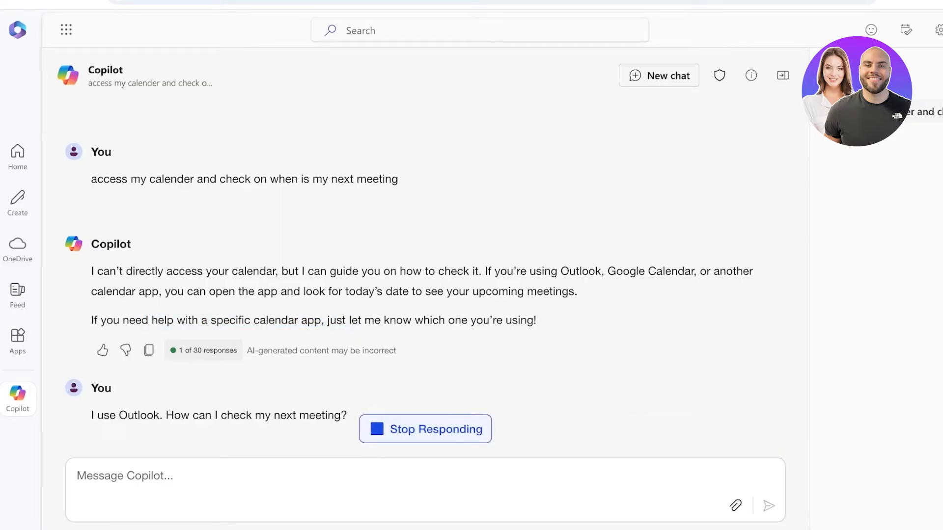
{"action": "mouse_move", "coordinate": [750, 75]}
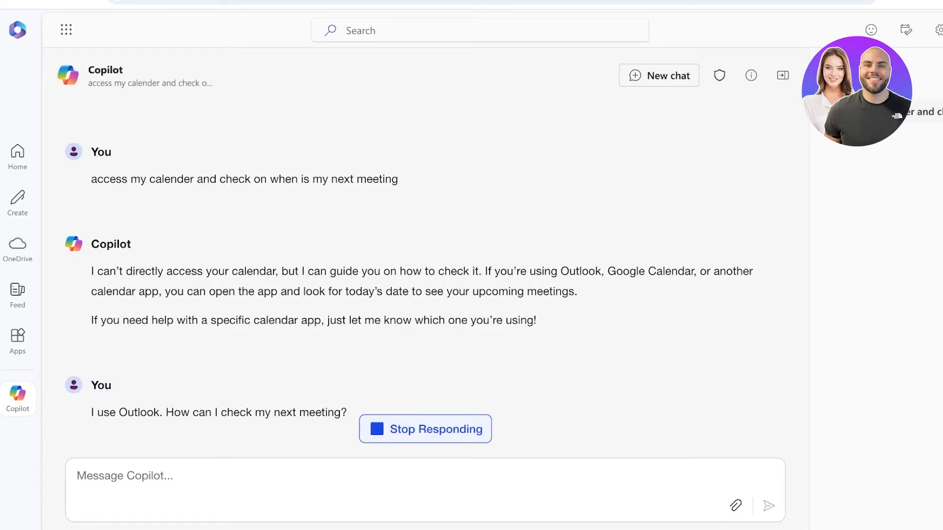
{"action": "left_click", "coordinate": [424, 429]}
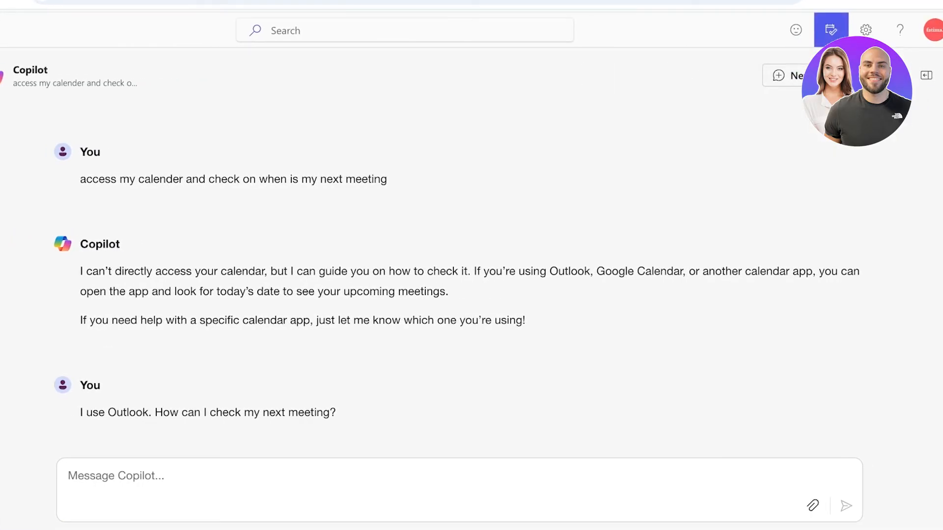
- Leave the settings panel and switch to the Microsoft Teams Apps catalogue
{"action": "left_click", "coordinate": [865, 30]}
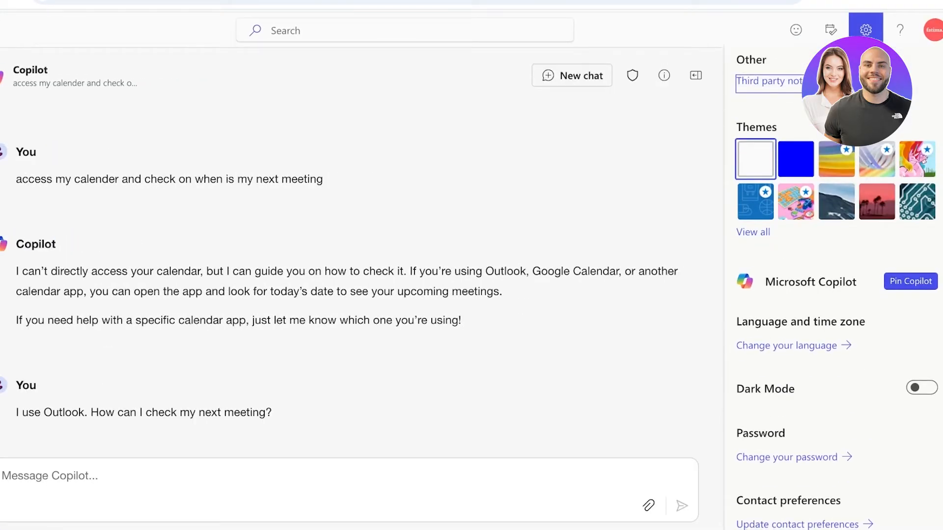
{"action": "left_click", "coordinate": [831, 29]}
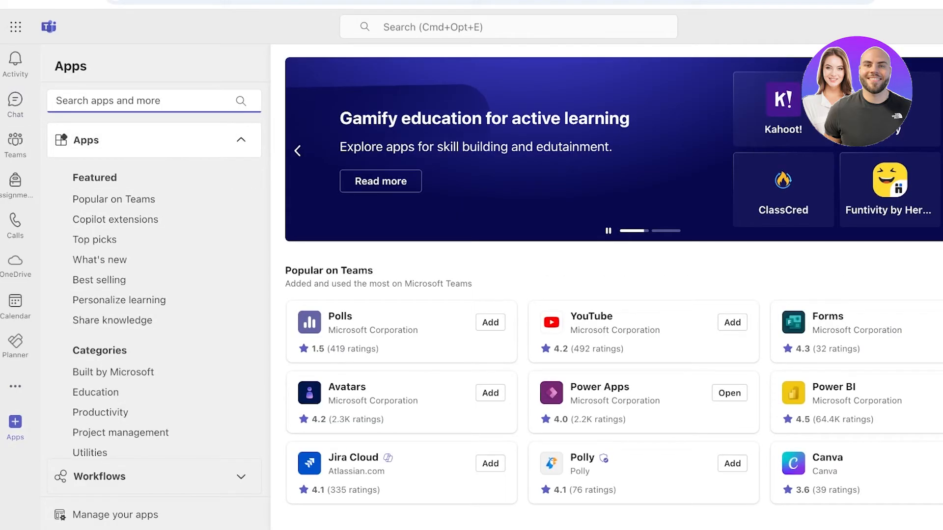
- Search the apps store for 'copilot' and add Copilot for Sales to Teams
{"action": "type", "text": "copilot"}
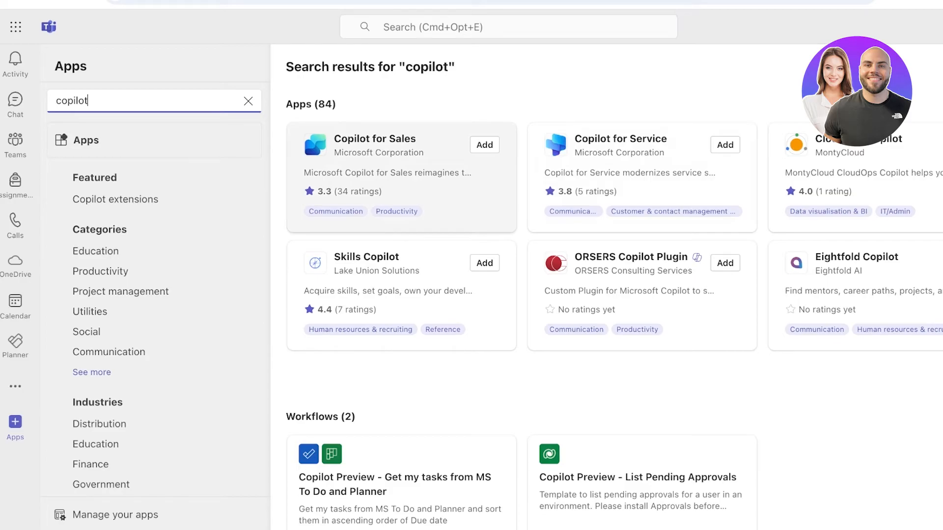
{"action": "left_click", "coordinate": [376, 139]}
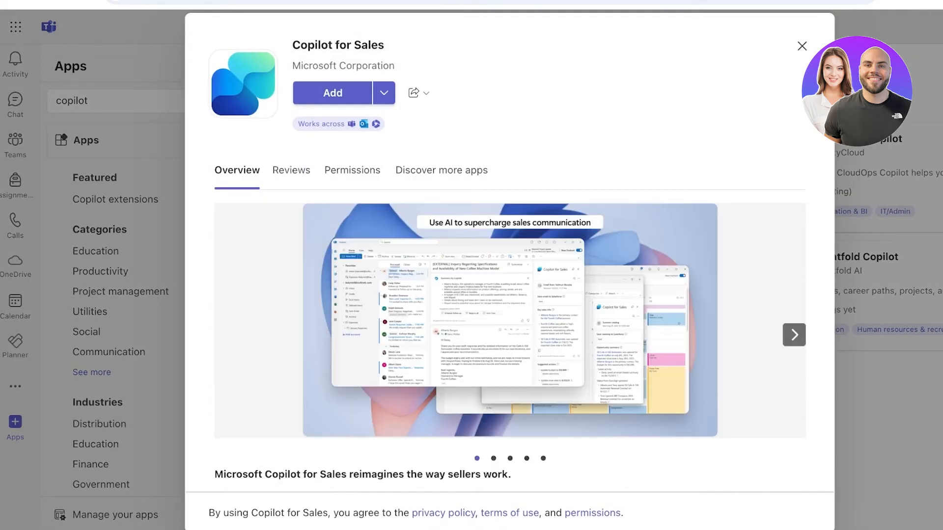
{"action": "left_click", "coordinate": [332, 92]}
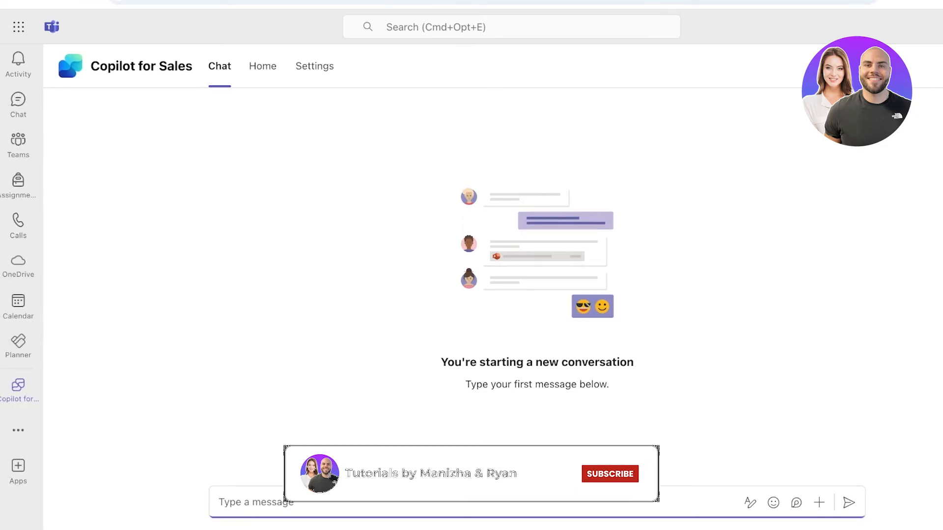
- From the message actions list, choose Schedule meeting so the Calendar starts loading
{"action": "left_click", "coordinate": [818, 502]}
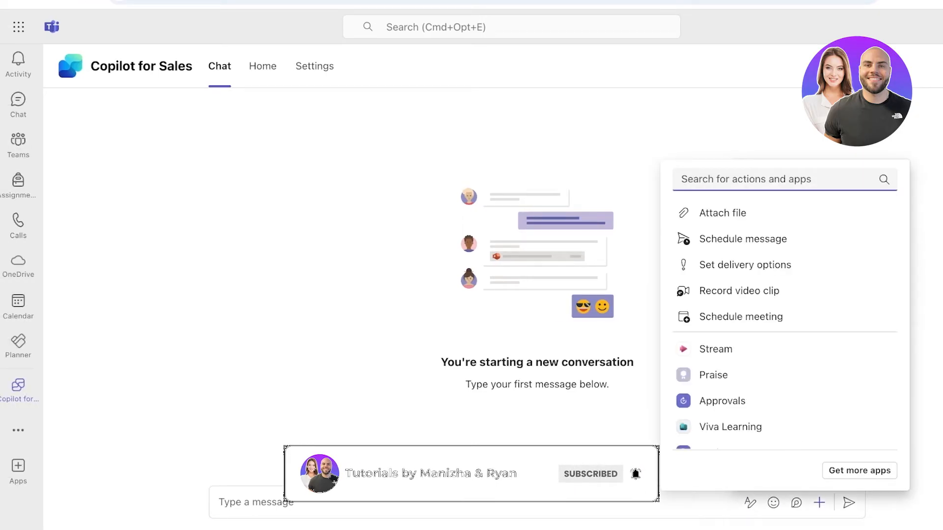
{"action": "scroll", "scroll_direction": "down", "scroll_amount": 3}
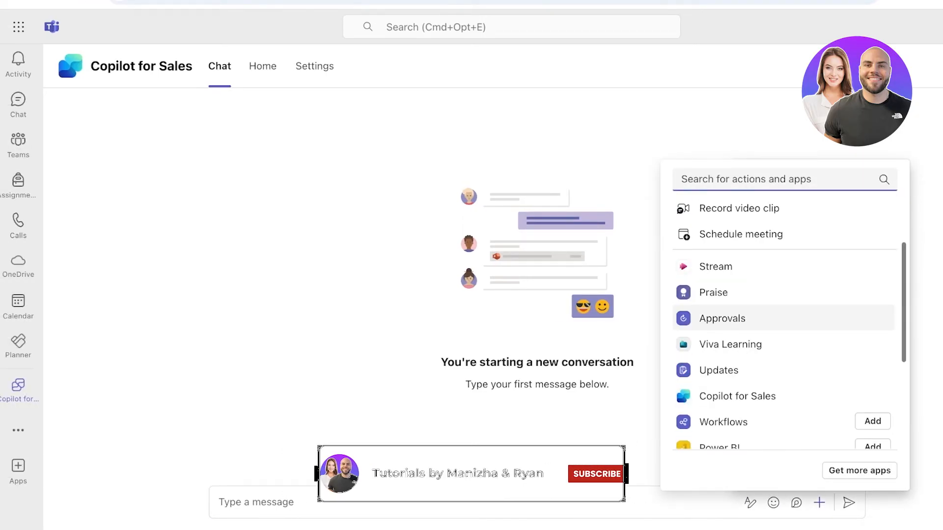
{"action": "mouse_move", "coordinate": [729, 343]}
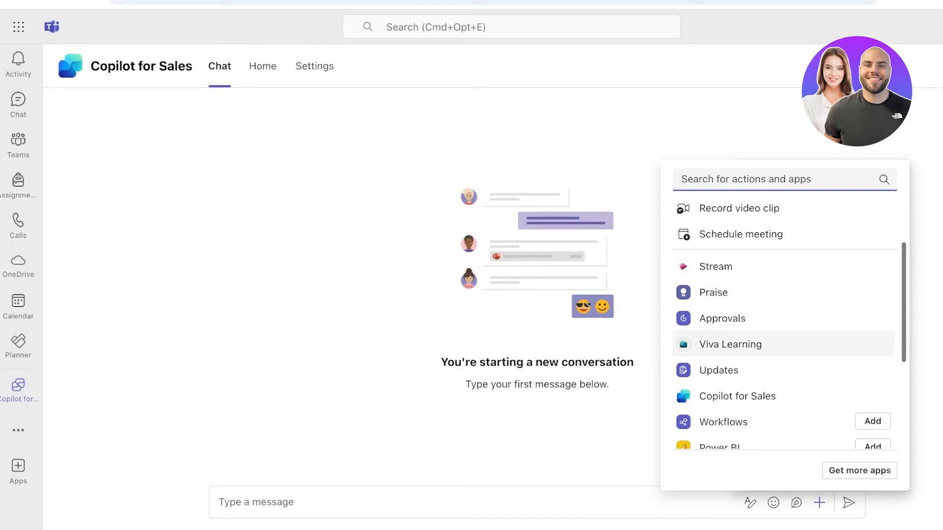
{"action": "mouse_move", "coordinate": [718, 370]}
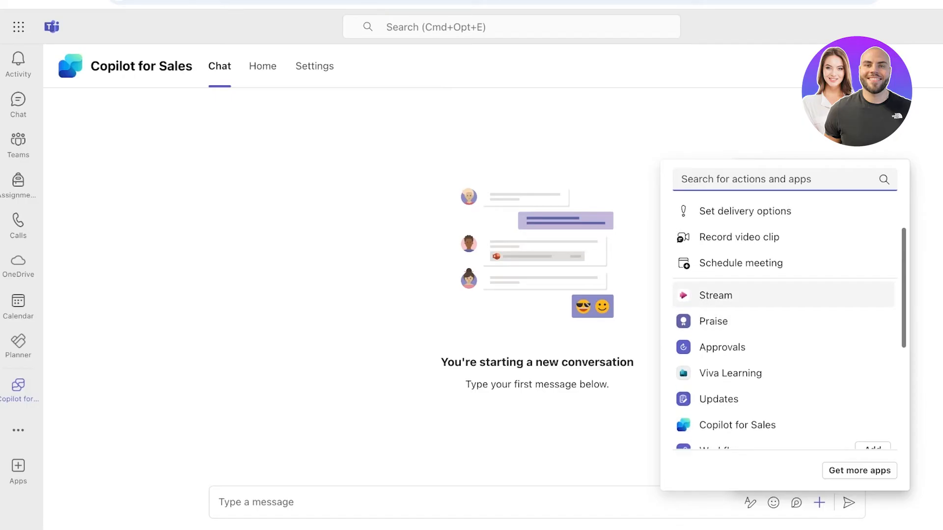
{"action": "mouse_move", "coordinate": [715, 296]}
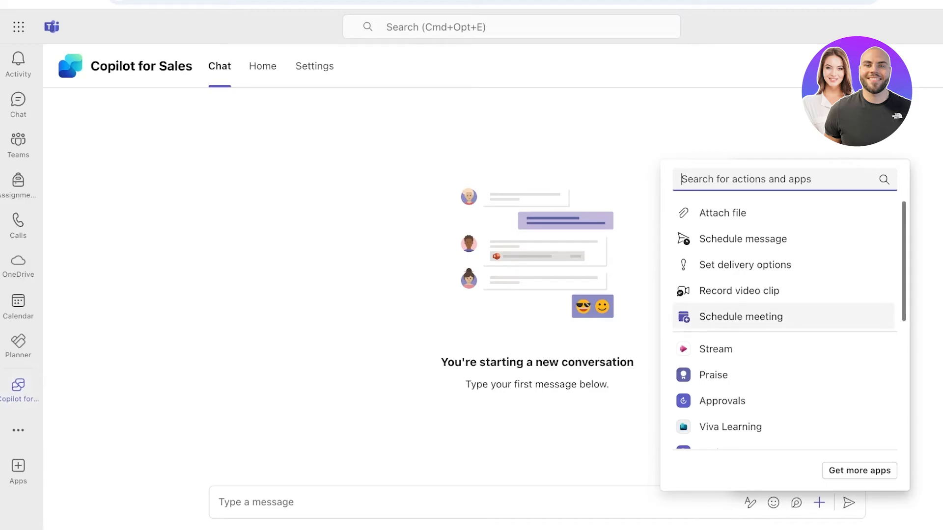
{"action": "left_click", "coordinate": [17, 306]}
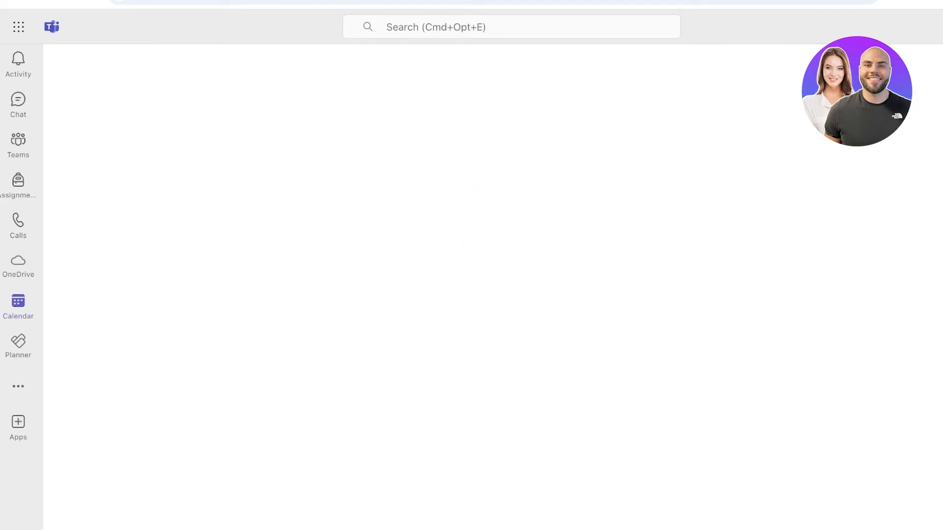
- Return to the Copilot for Sales app from More apps, showing its welcome chat
{"action": "left_click", "coordinate": [18, 306]}
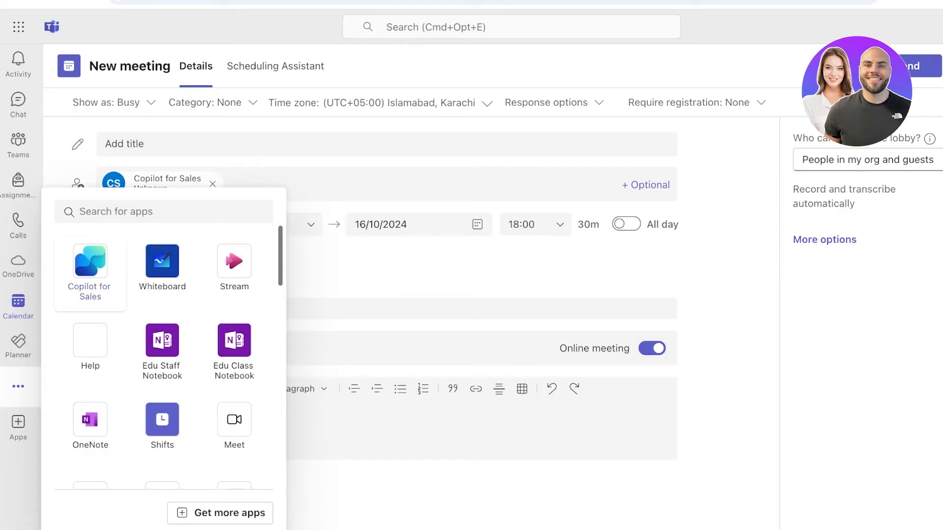
{"action": "left_click", "coordinate": [89, 267]}
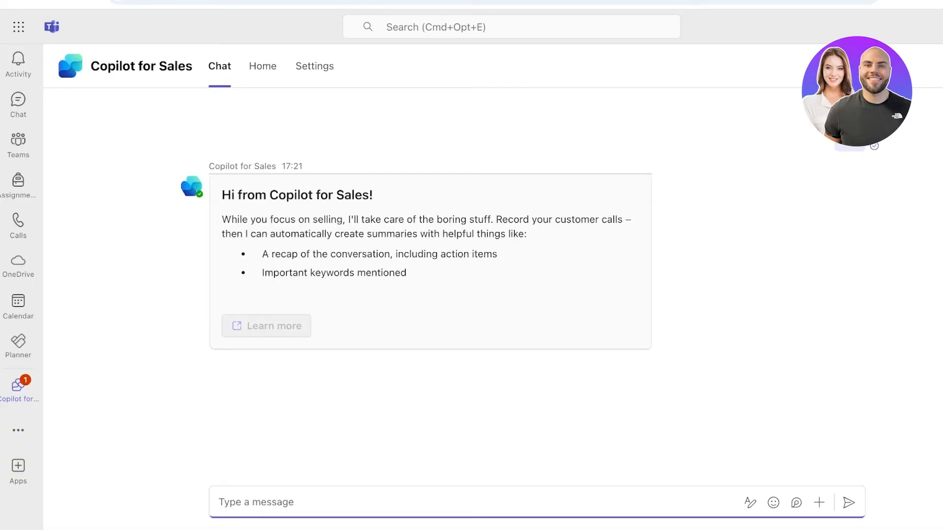
- Send 'Summarize my meetings' to Copilot for Sales, reopen its chat, then bring up your profile card
{"action": "type", "text": "SUmmarize my meetings"}
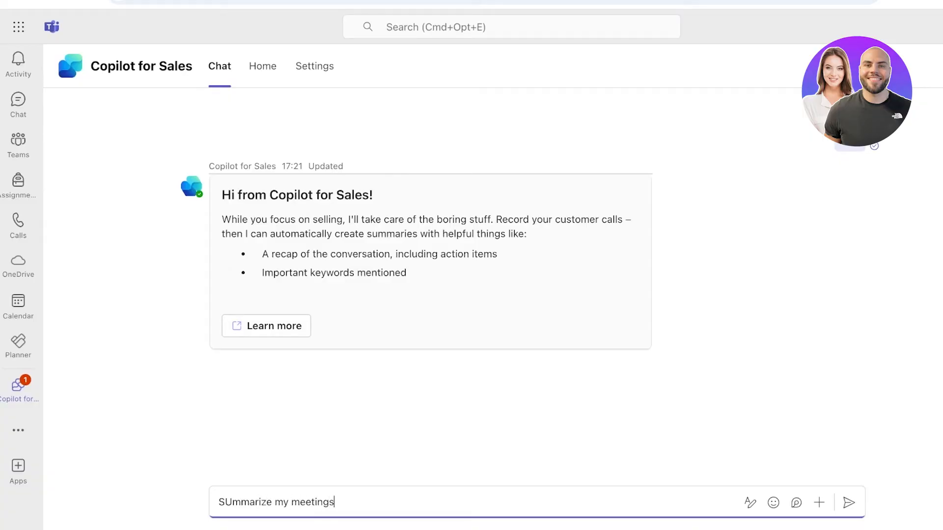
{"action": "left_click", "coordinate": [18, 177]}
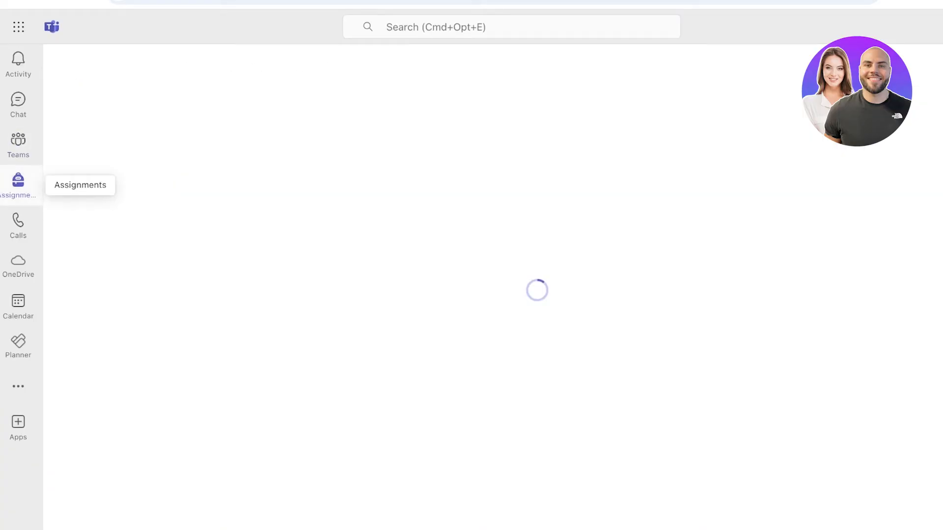
{"action": "left_click", "coordinate": [19, 103]}
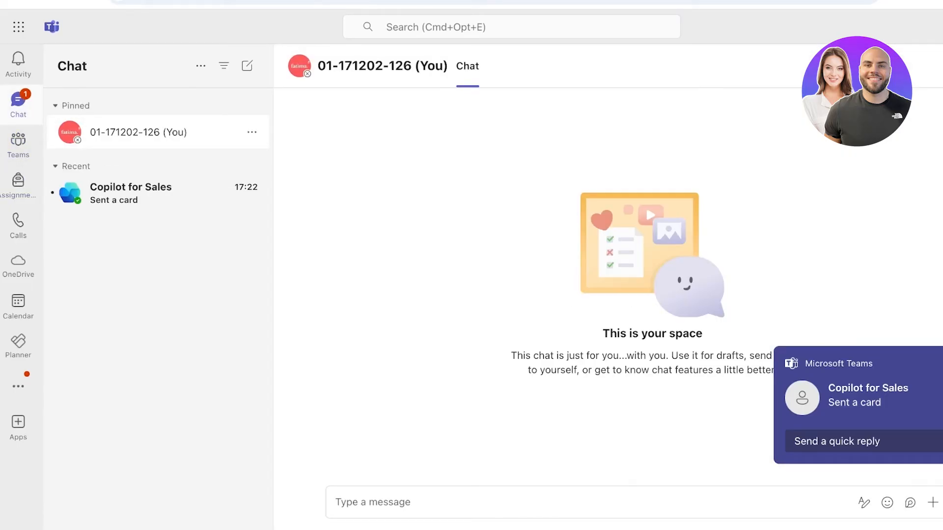
{"action": "left_click", "coordinate": [131, 187]}
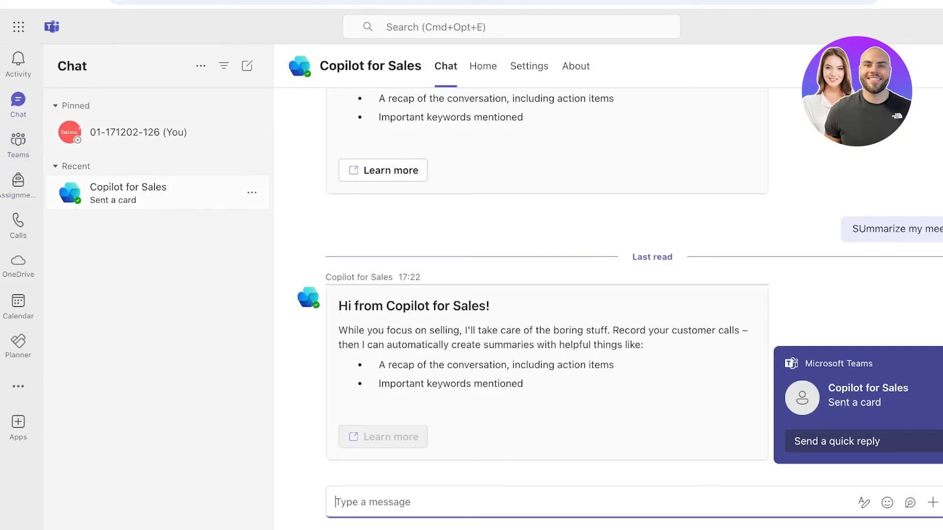
{"action": "left_click", "coordinate": [139, 132]}
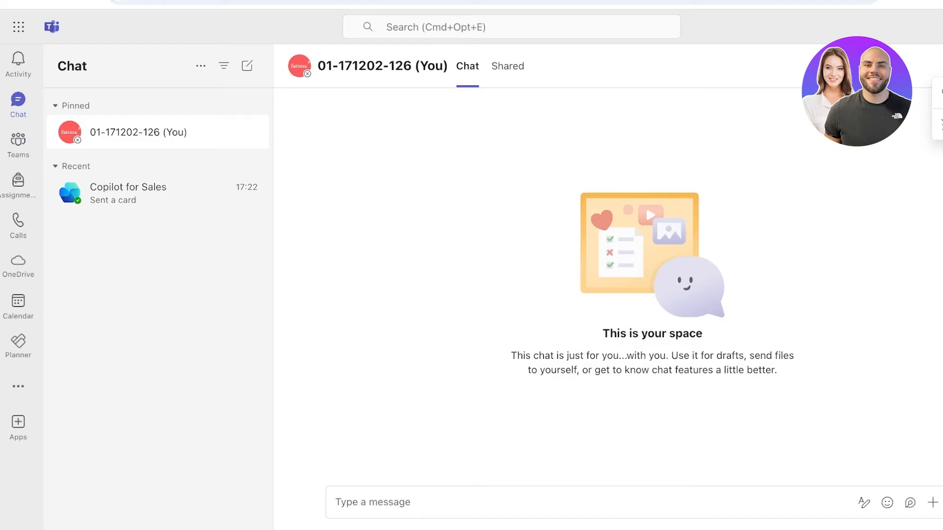
{"action": "mouse_move", "coordinate": [18, 264]}
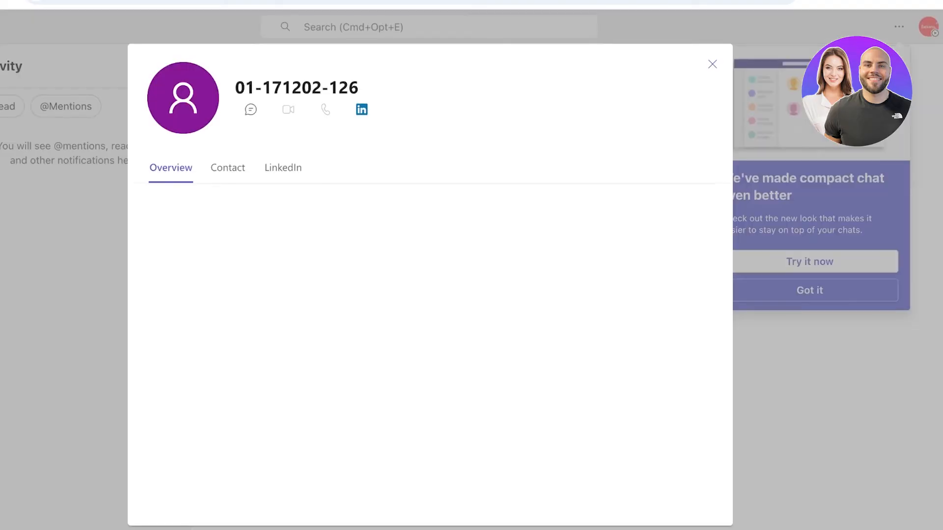
- Dismiss the profile card and try the new compact chat layout
{"action": "left_click", "coordinate": [713, 64]}
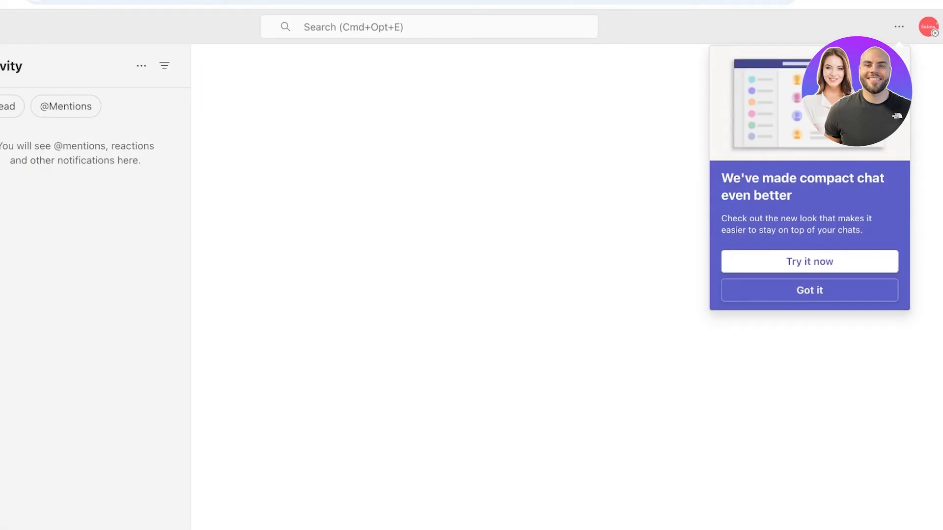
{"action": "left_click", "coordinate": [809, 261]}
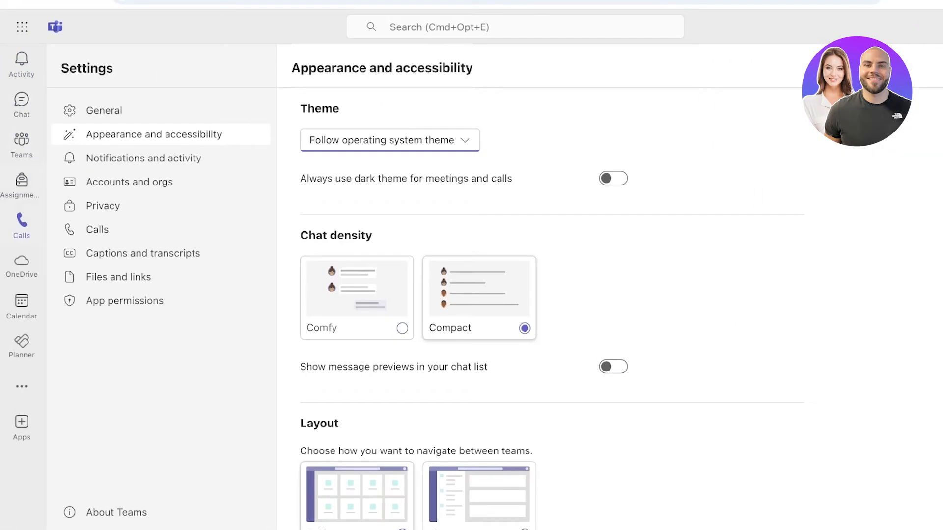
- In Assignments, show Past due and view 'Assignment No. 1 (Equatio)' details
{"action": "left_click", "coordinate": [20, 226]}
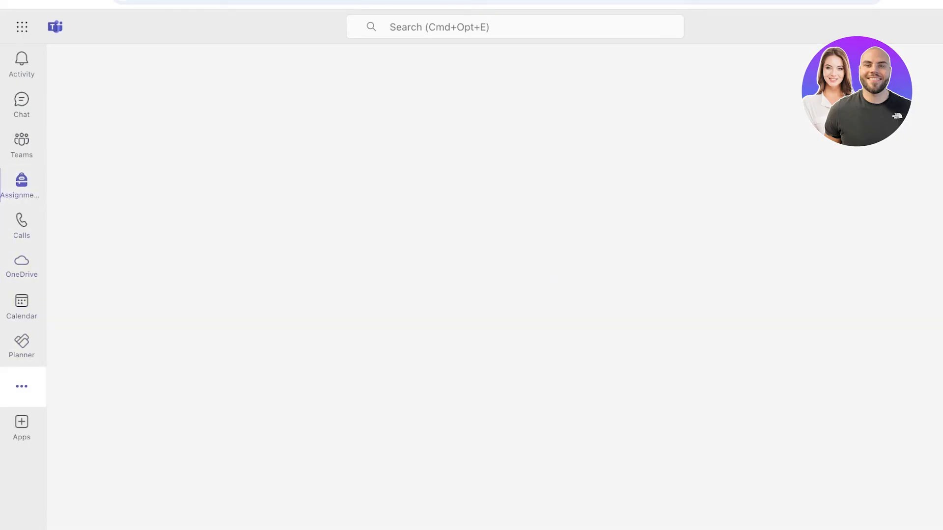
{"action": "left_click", "coordinate": [153, 70]}
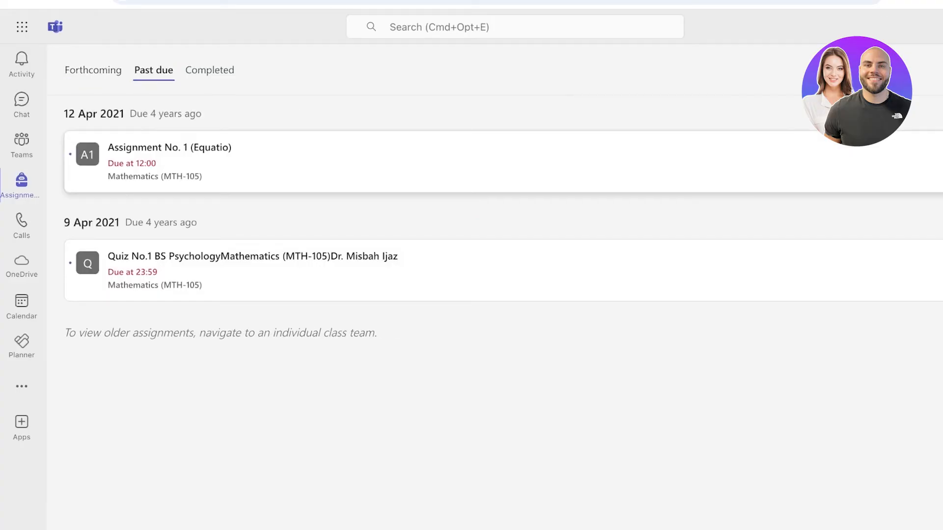
{"action": "left_click", "coordinate": [170, 147]}
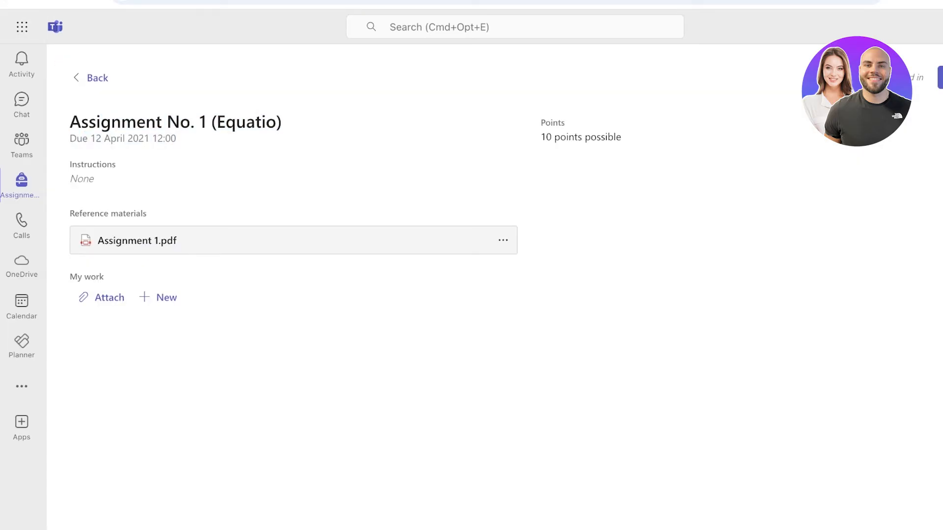
- Search the apps store for 'copilot' and add Copilot for Service to Teams
{"action": "left_click", "coordinate": [503, 241]}
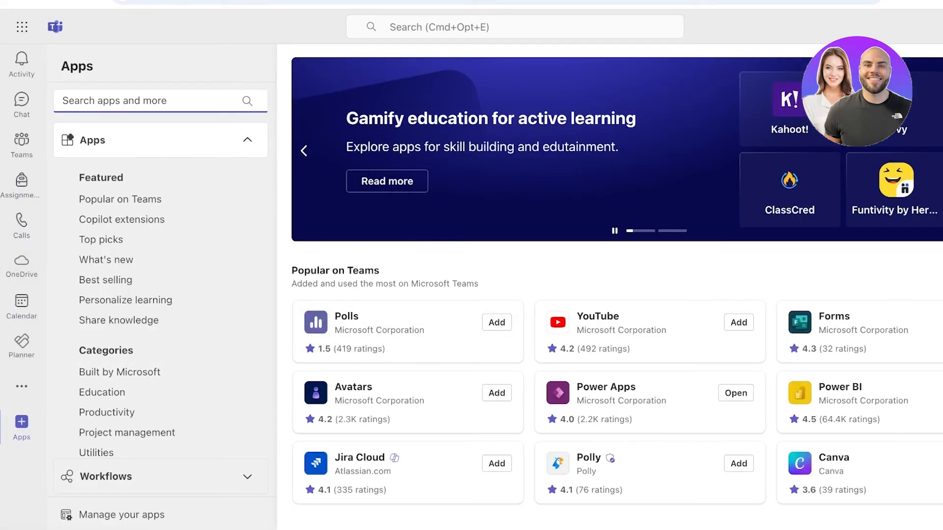
{"action": "type", "text": "copilto"}
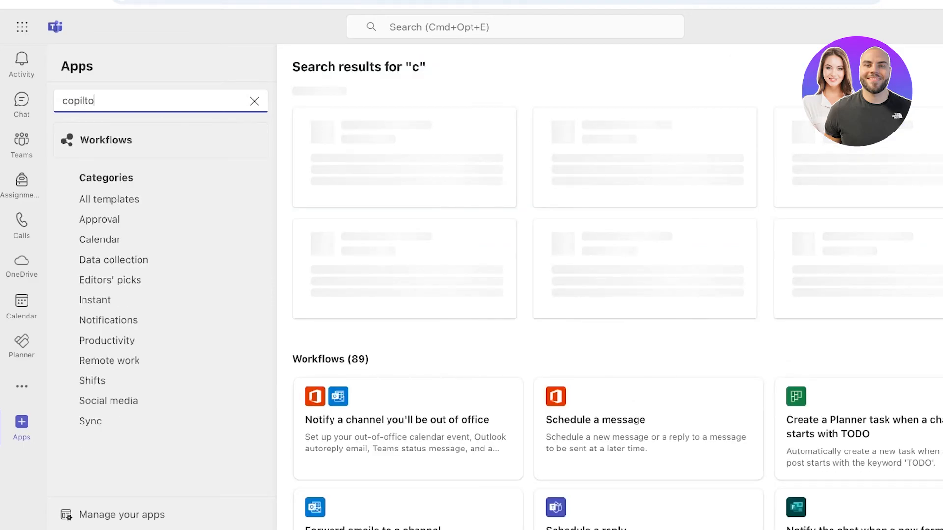
{"action": "type", "text": "copilot"}
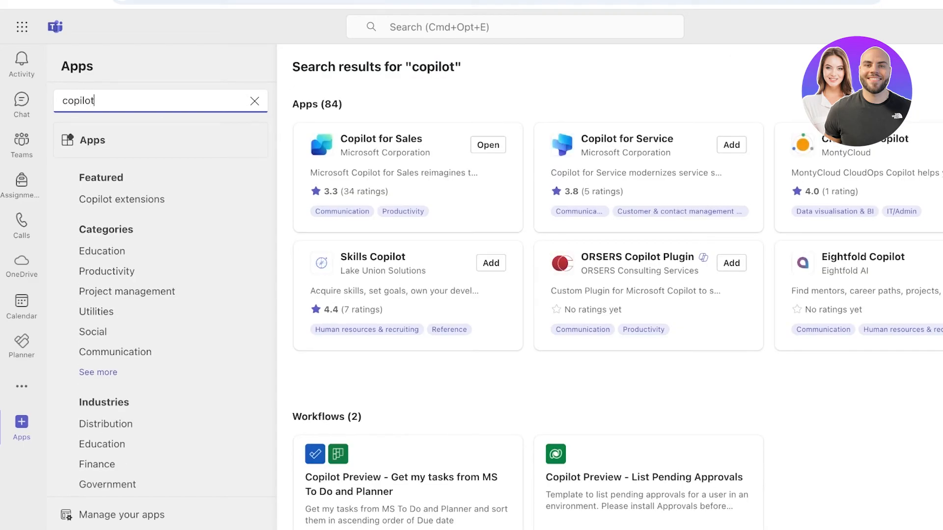
{"action": "left_click", "coordinate": [627, 138]}
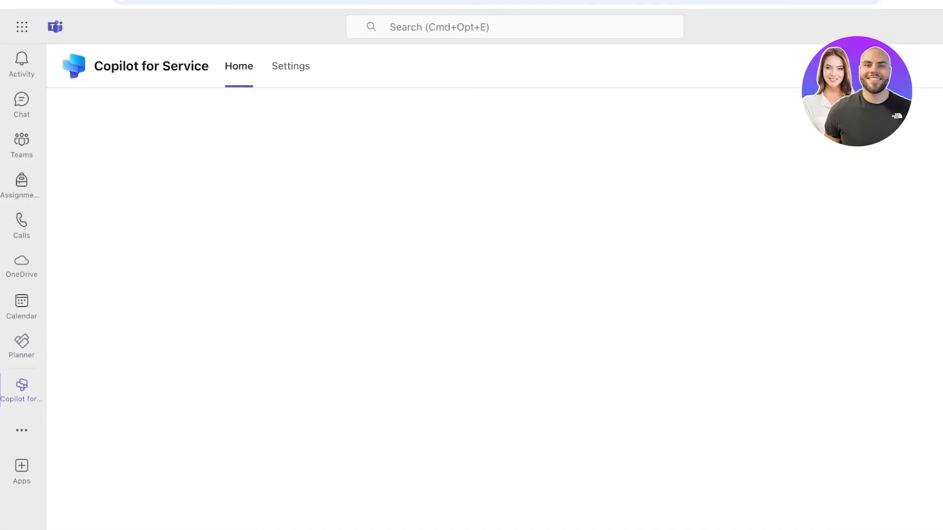
- Switch to the Copilot for Sales app and select the summaries sentence in its welcome message
{"action": "left_click", "coordinate": [21, 430]}
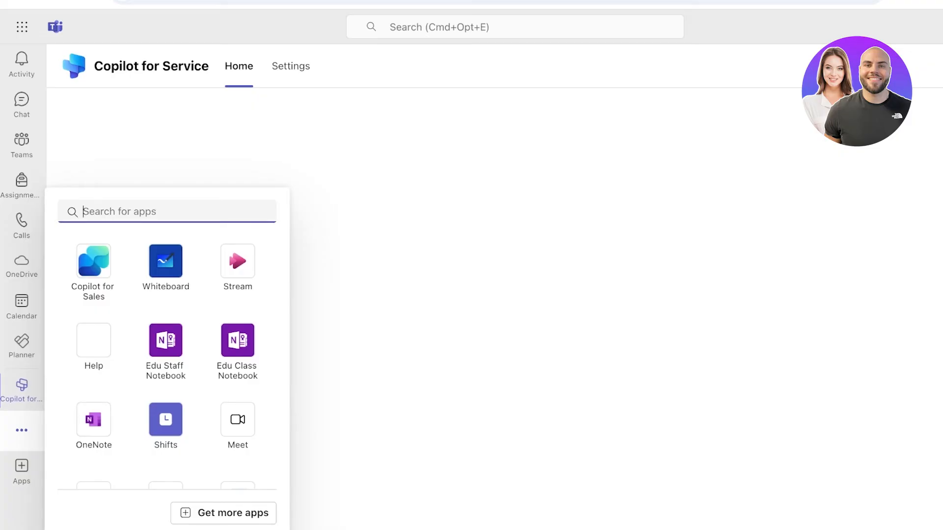
{"action": "left_click", "coordinate": [93, 261]}
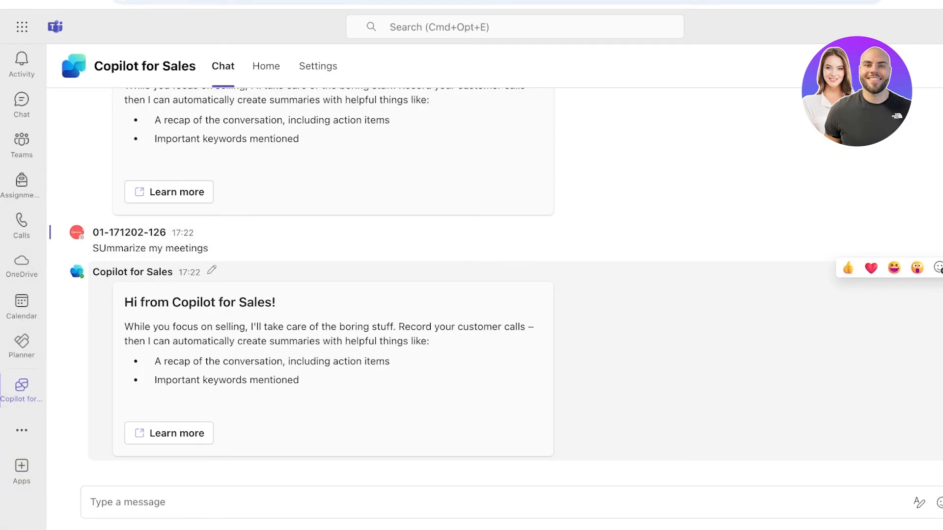
{"action": "left_click_drag", "start_coordinate": [155, 326], "coordinate": [429, 340]}
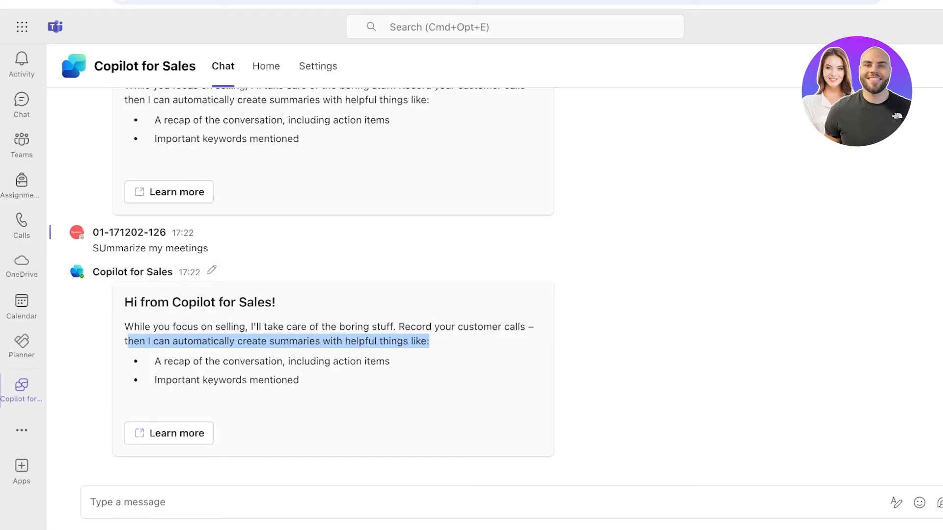
- Check the message actions and apps menu, then leave Teams for the Copilot web start page
{"action": "left_click", "coordinate": [878, 502]}
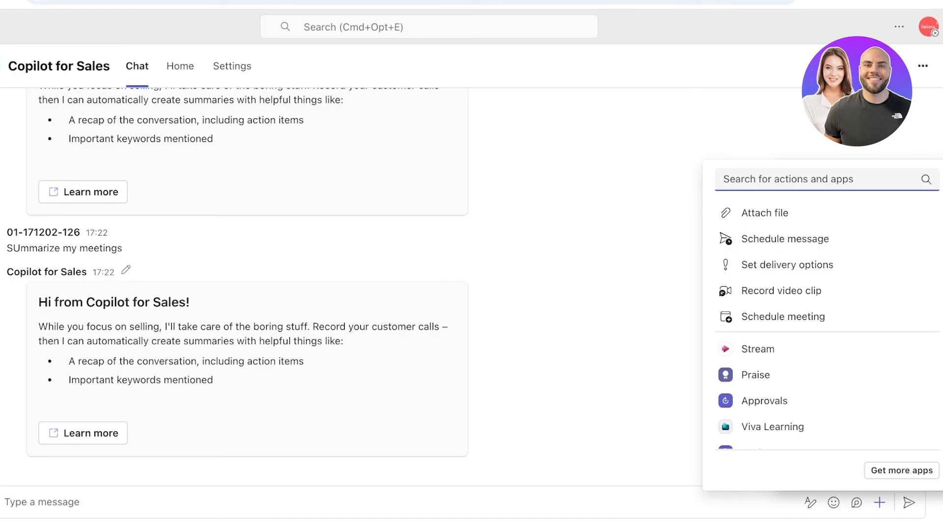
{"action": "left_click", "coordinate": [878, 501]}
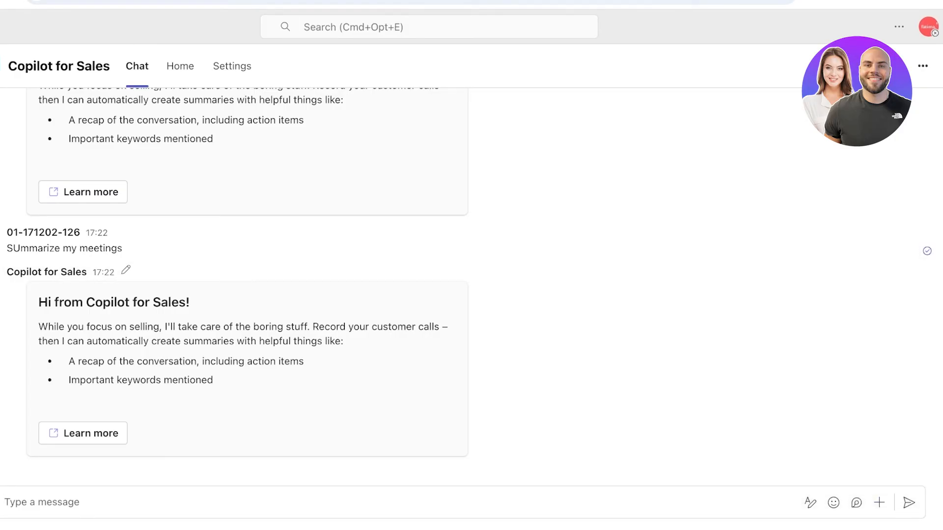
{"action": "left_click", "coordinate": [180, 66]}
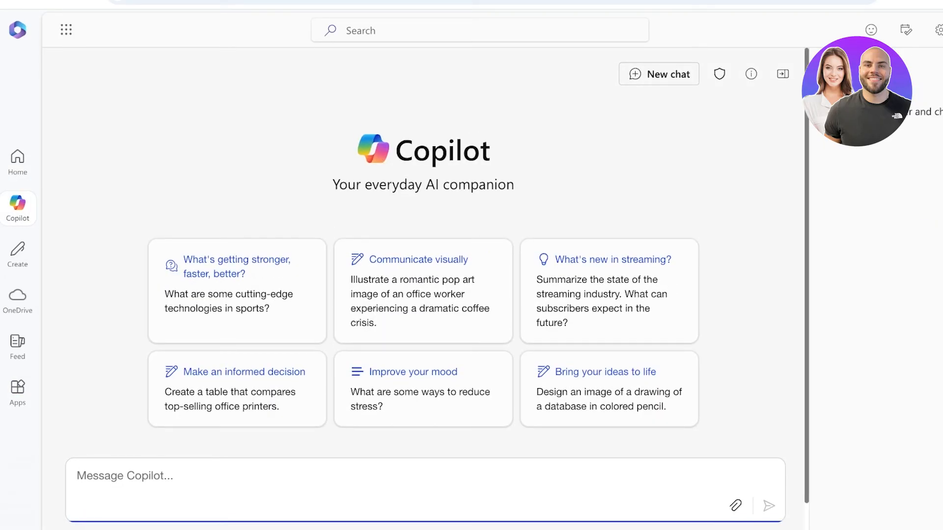
- Send Copilot the prompt 'use copilot to summarize my meeting docs'
{"action": "type", "text": "add c"}
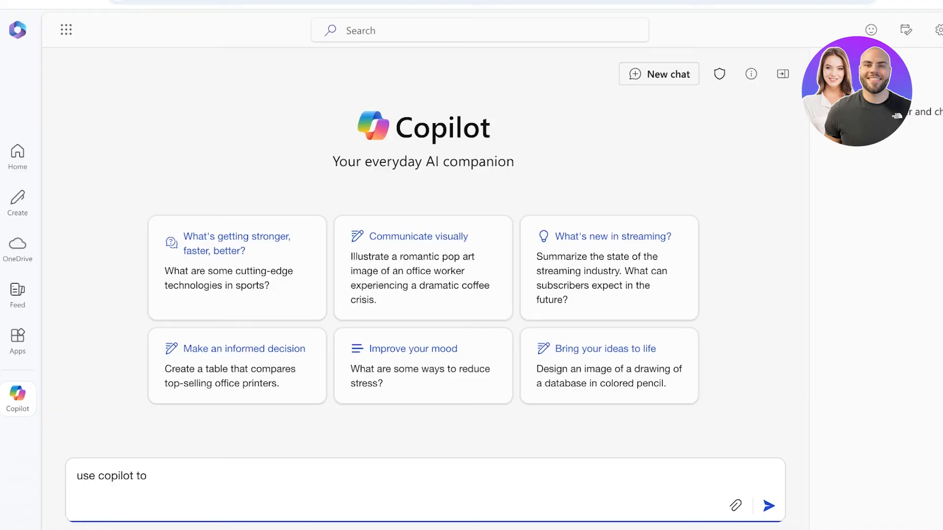
{"action": "type", "text": "summarize my"}
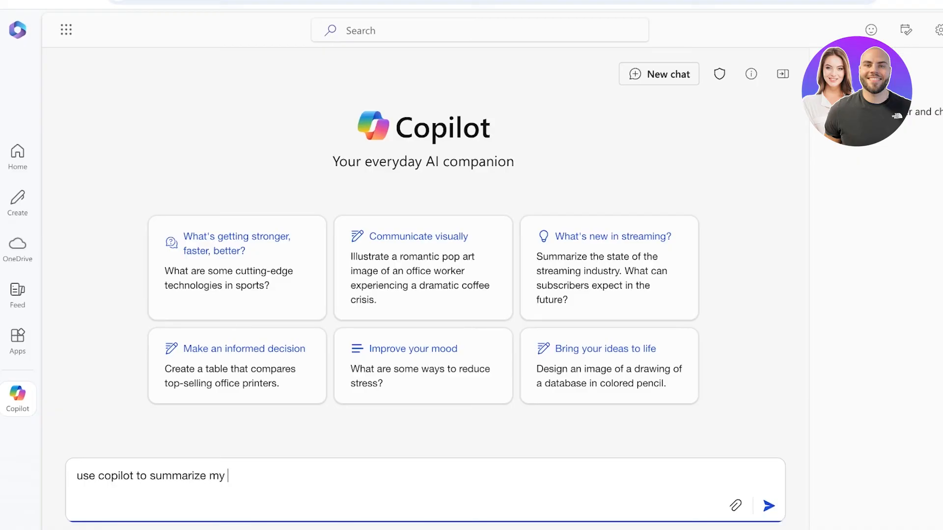
{"action": "type", "text": "meeting docs"}
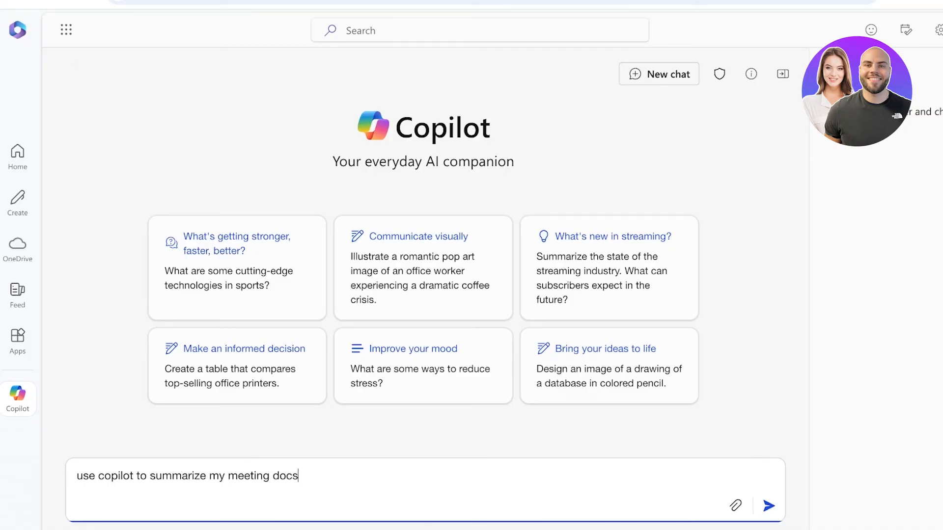
{"action": "left_click", "coordinate": [768, 505]}
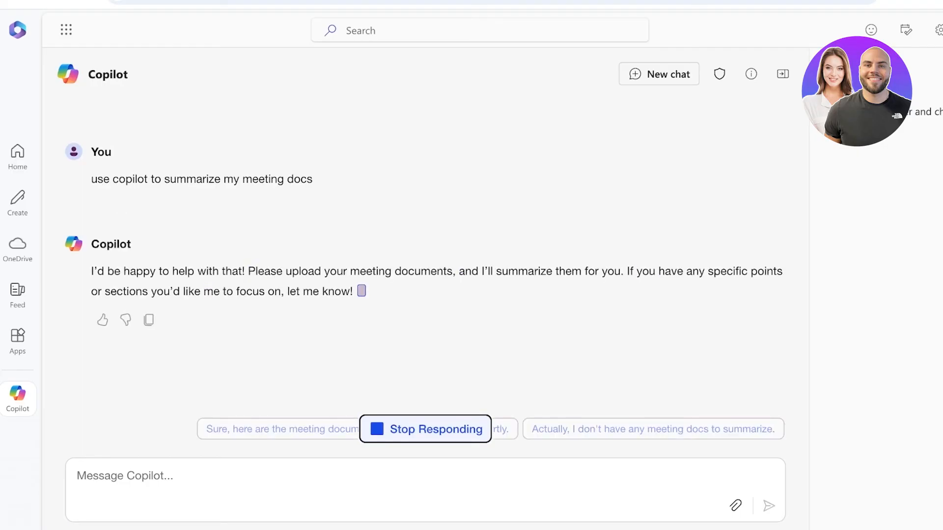
- Send Copilot the question on using Copilot in Teams to create action items and view the reply
{"action": "type", "text": "m"}
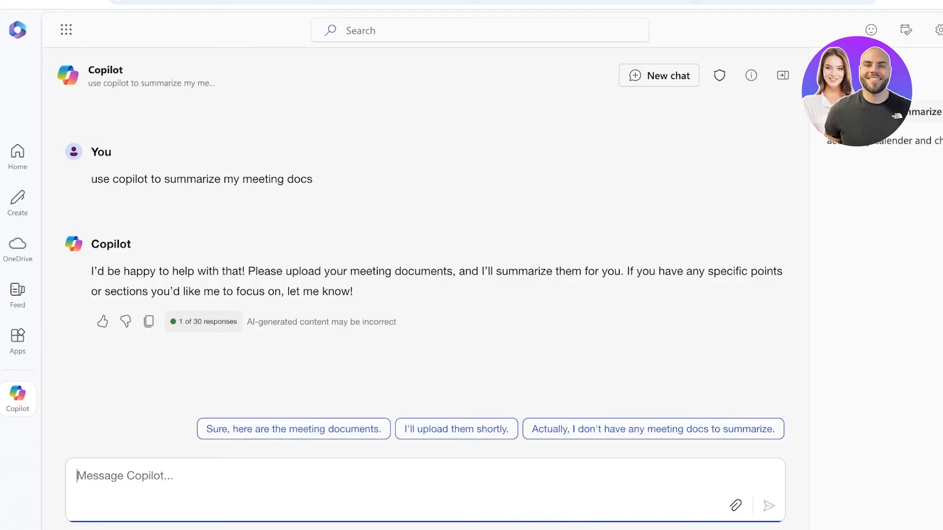
{"action": "type", "text": "use copilot in tes"}
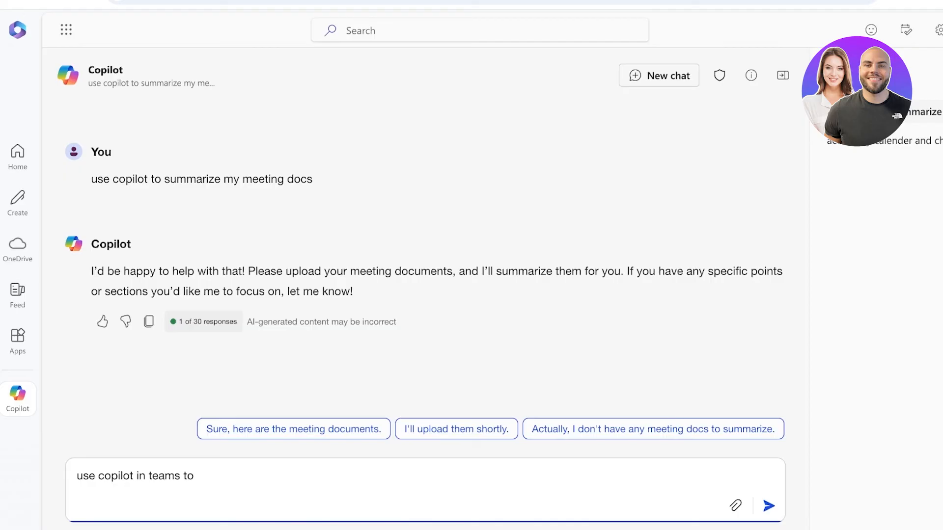
{"action": "type", "text": "create"}
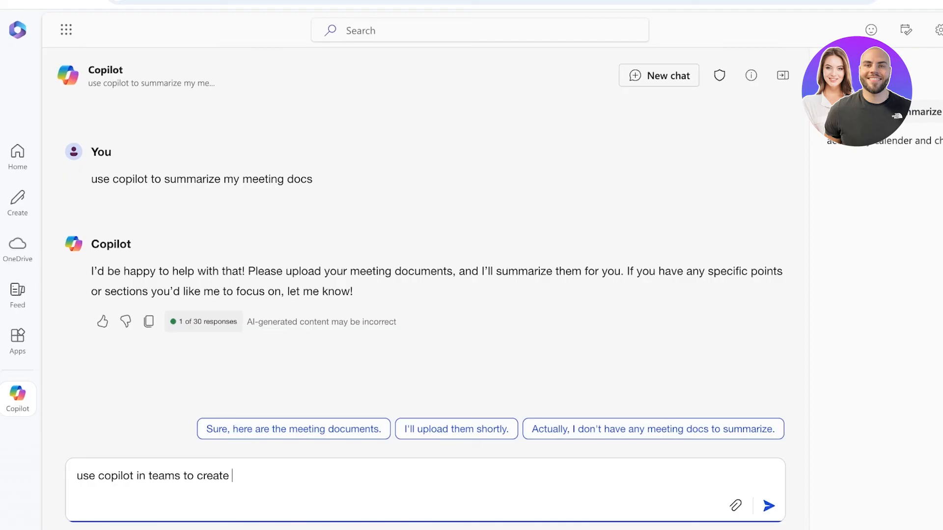
{"action": "type", "text": "action item"}
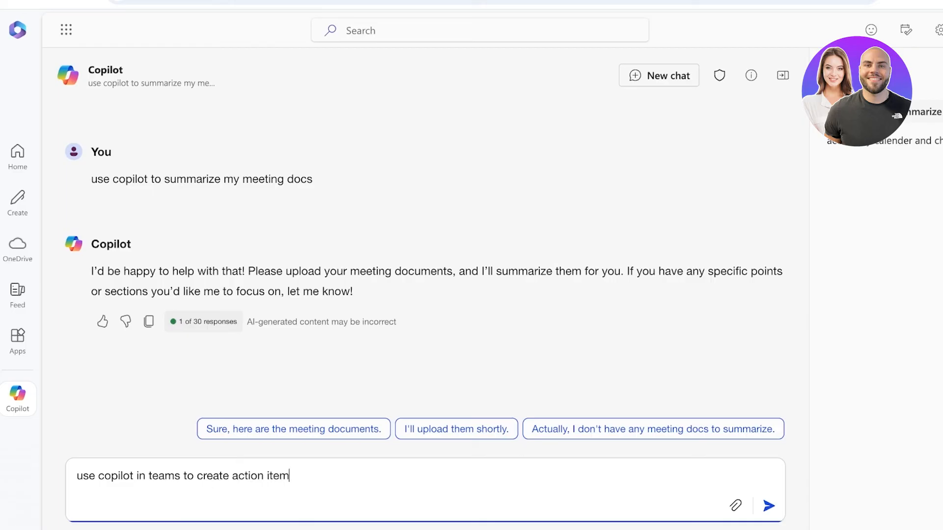
{"action": "left_click", "coordinate": [768, 505]}
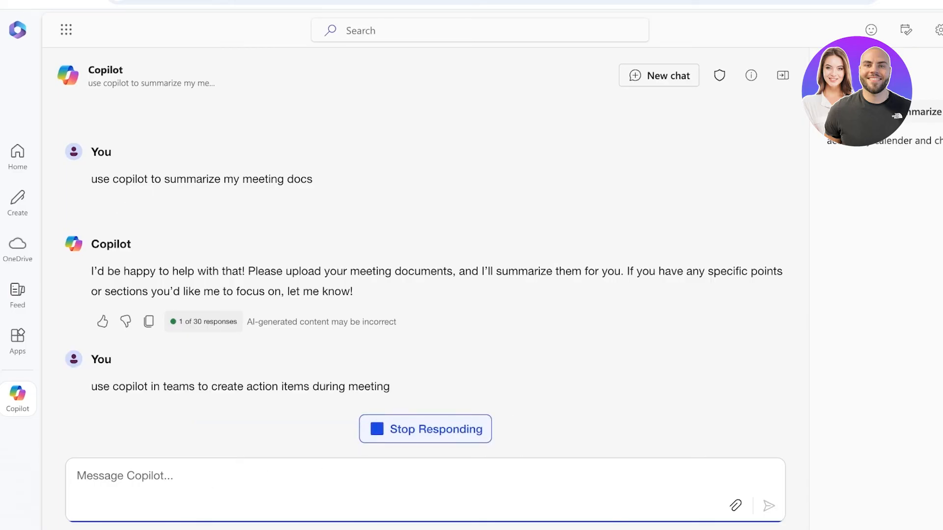
{"action": "scroll", "scroll_direction": "down", "scroll_amount": 3}
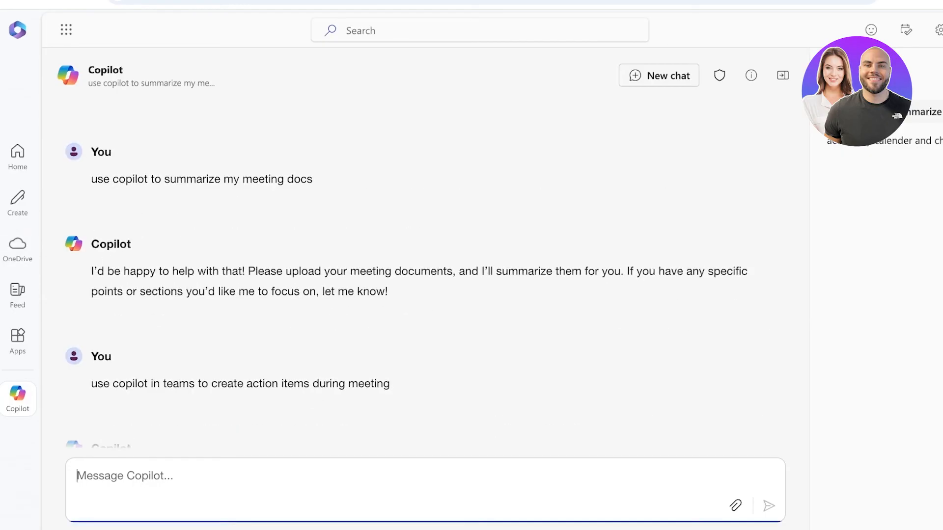
- Switch from Microsoft 365 to Teams via the app launcher, landing in Clay Sculpting 2024's General channel
{"action": "left_click", "coordinate": [65, 30]}
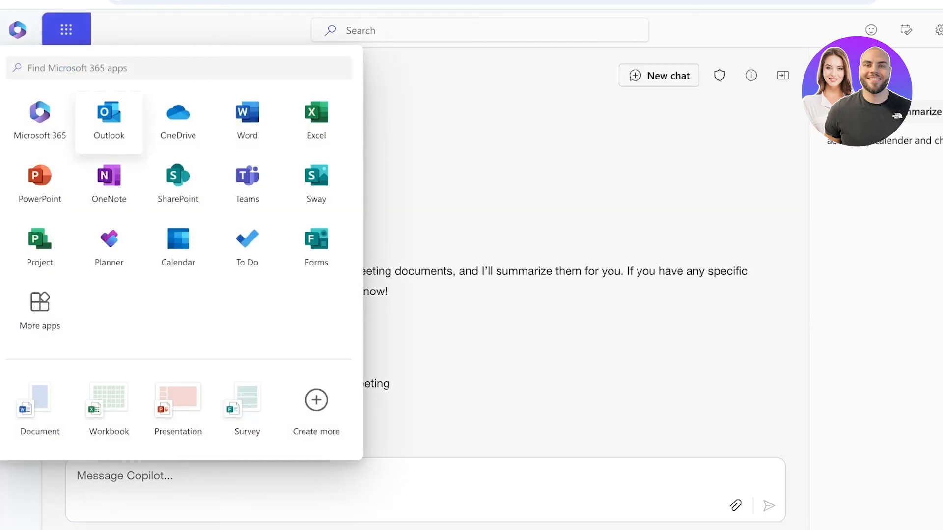
{"action": "mouse_move", "coordinate": [178, 246]}
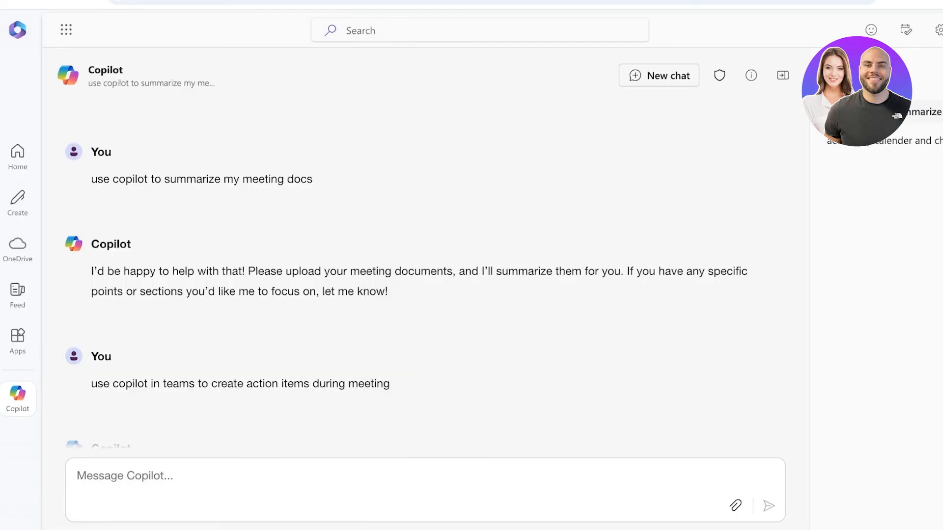
{"action": "left_click", "coordinate": [66, 30]}
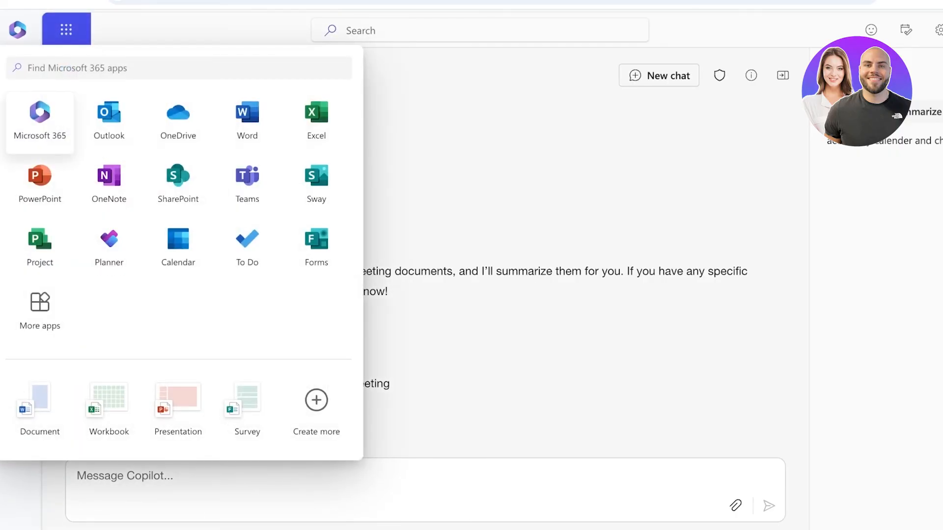
{"action": "left_click", "coordinate": [246, 184]}
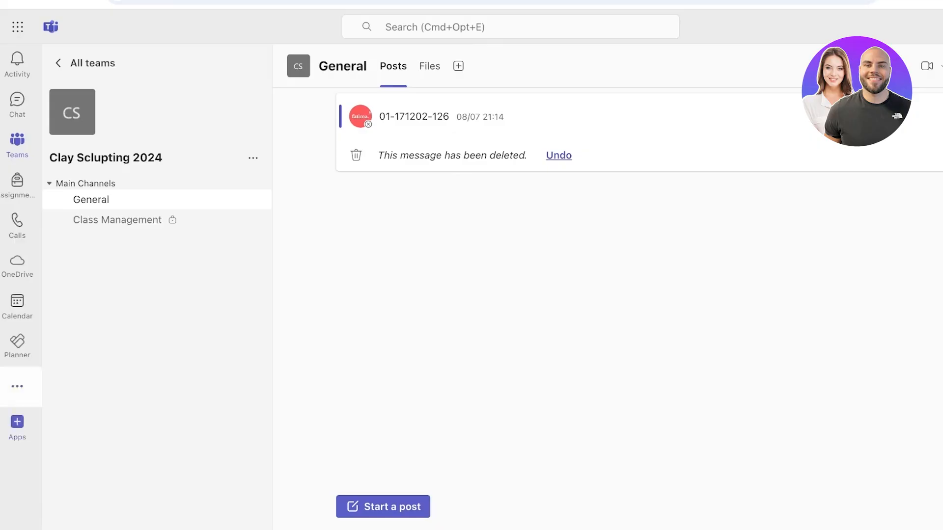
- Visit the Copilot for Sales chat, try New meeting on the Meet page, then choose an instant Meet now meeting
{"action": "left_click", "coordinate": [18, 387]}
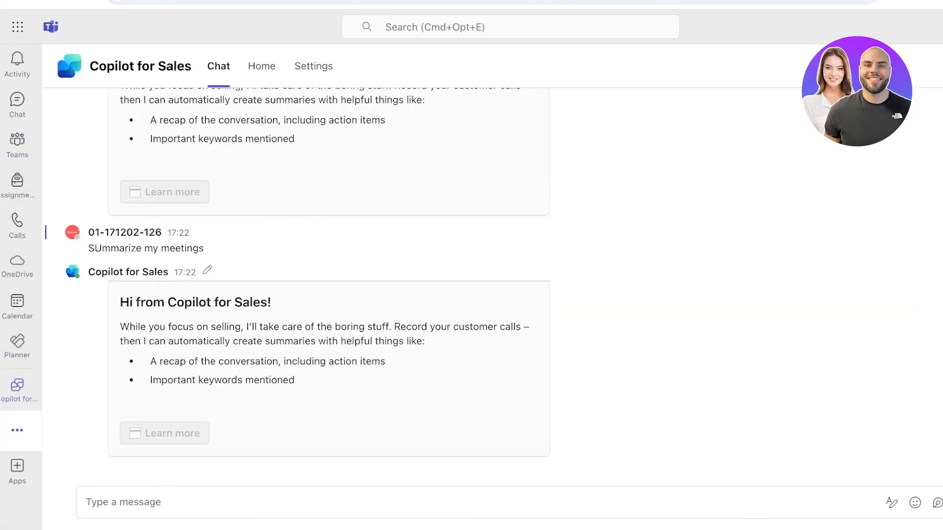
{"action": "left_click", "coordinate": [16, 470]}
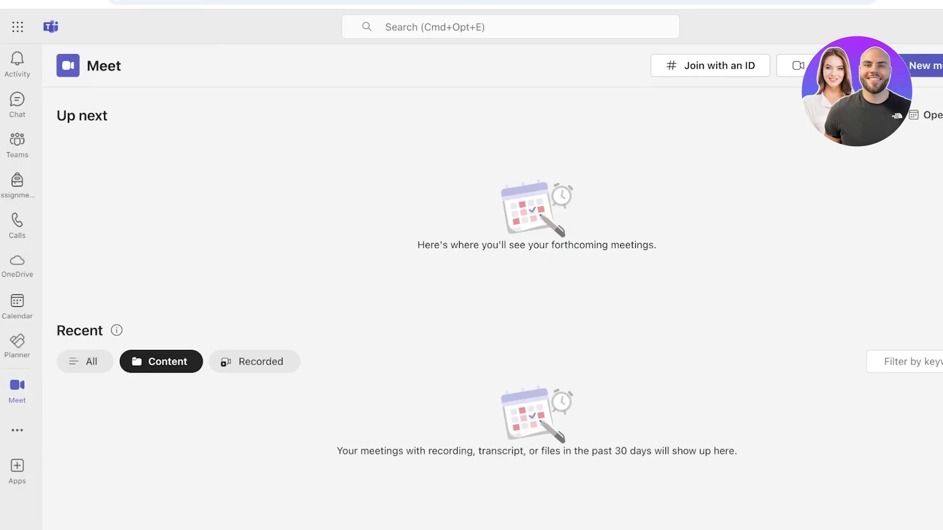
{"action": "left_click", "coordinate": [925, 66]}
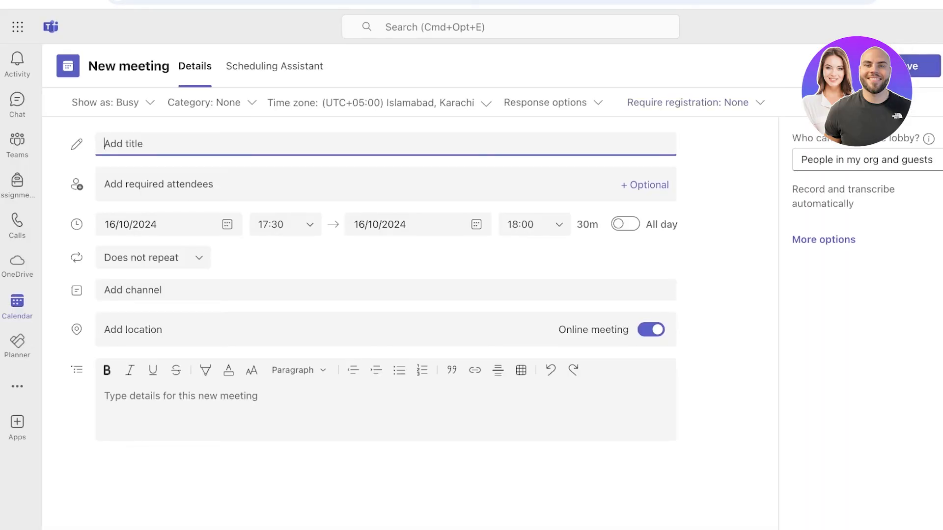
{"action": "left_click", "coordinate": [650, 330]}
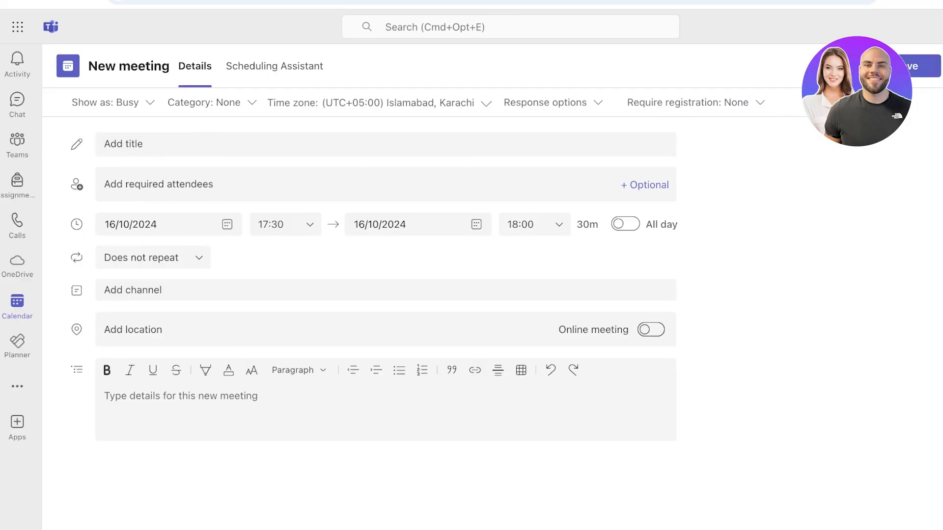
{"action": "left_click", "coordinate": [17, 388]}
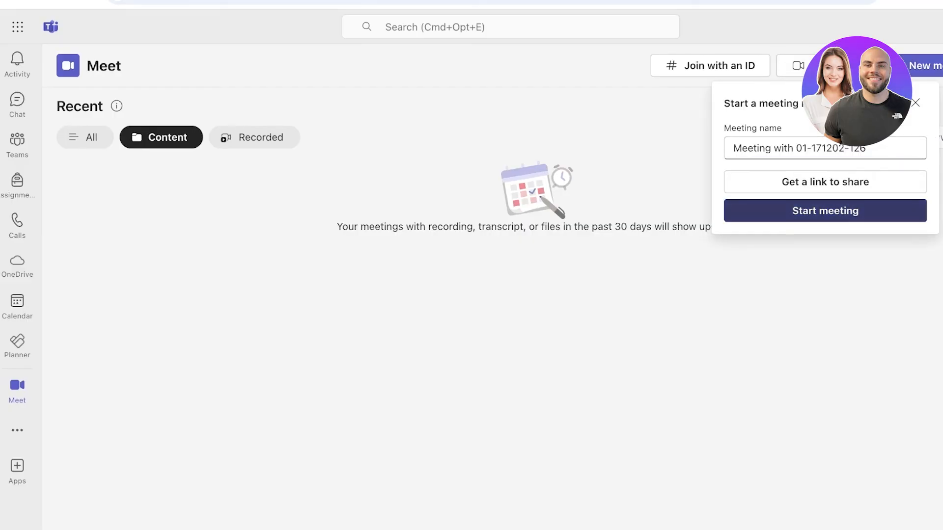
- Start and join the instant meeting, dismissing the invite people prompt
{"action": "left_click", "coordinate": [824, 210]}
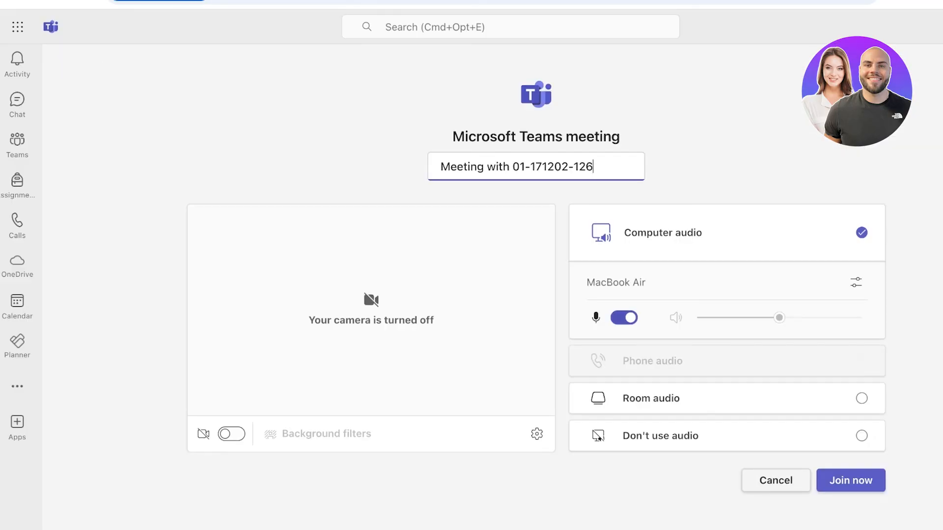
{"action": "left_click", "coordinate": [851, 480]}
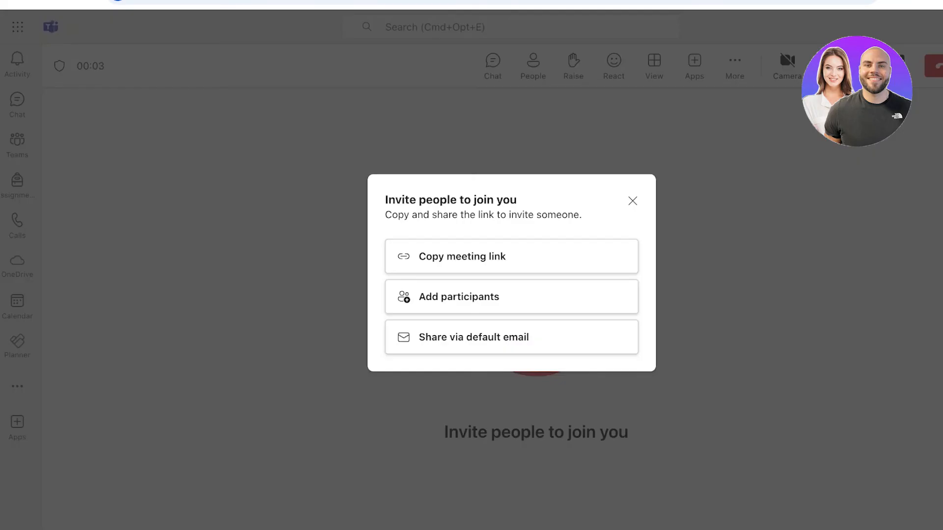
{"action": "left_click", "coordinate": [631, 201]}
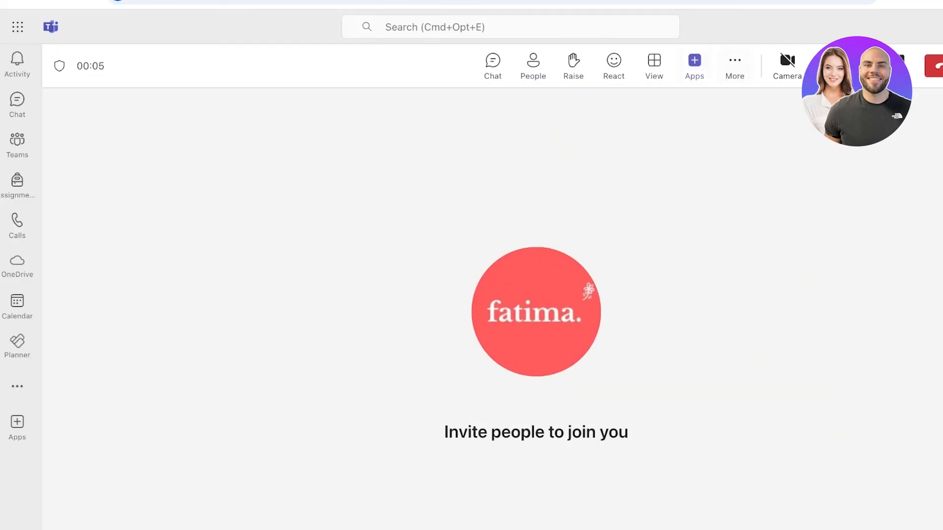
- Search the meeting's apps for 'copilot' and choose Copilot for Sales
{"action": "left_click", "coordinate": [693, 62]}
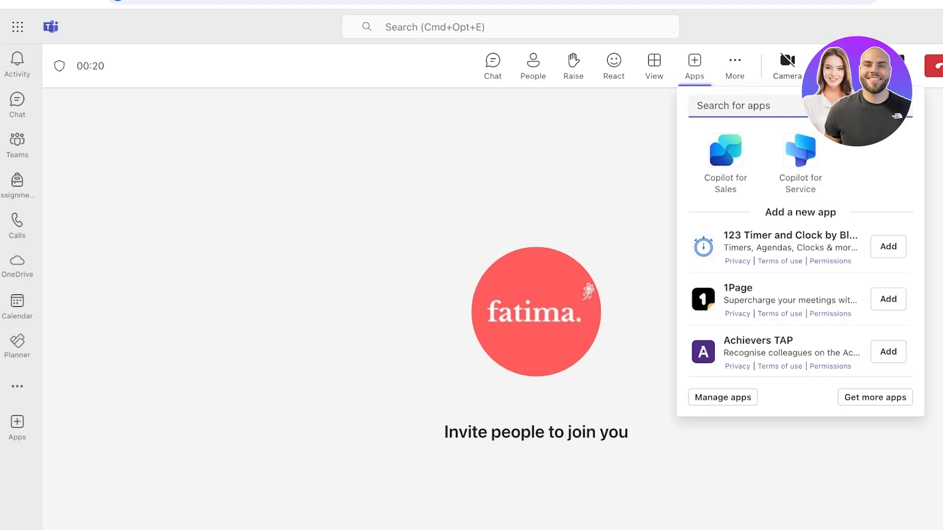
{"action": "type", "text": "copilot"}
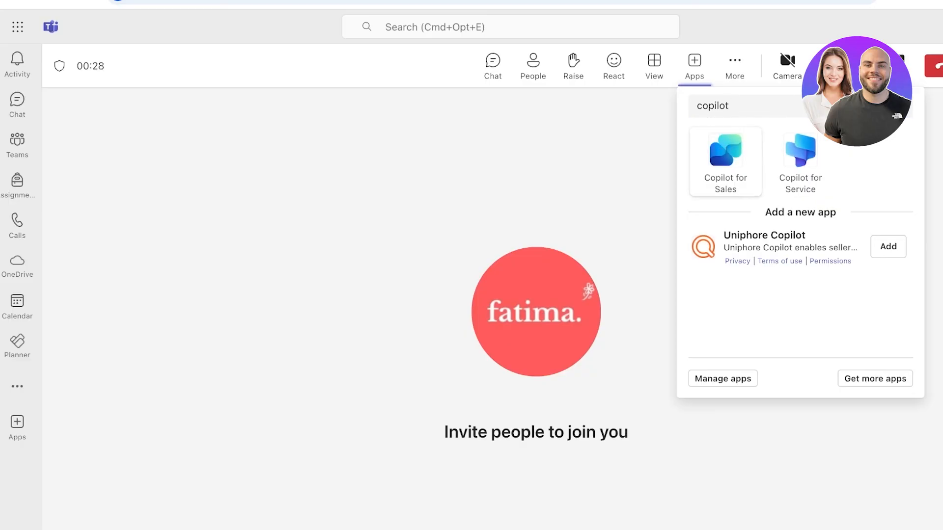
{"action": "left_click", "coordinate": [799, 161]}
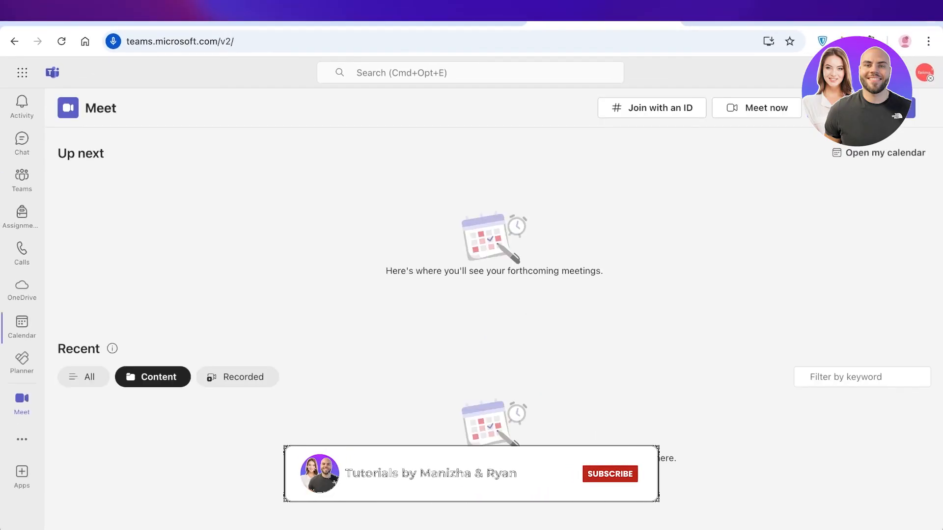
{"action": "left_click", "coordinate": [609, 474]}
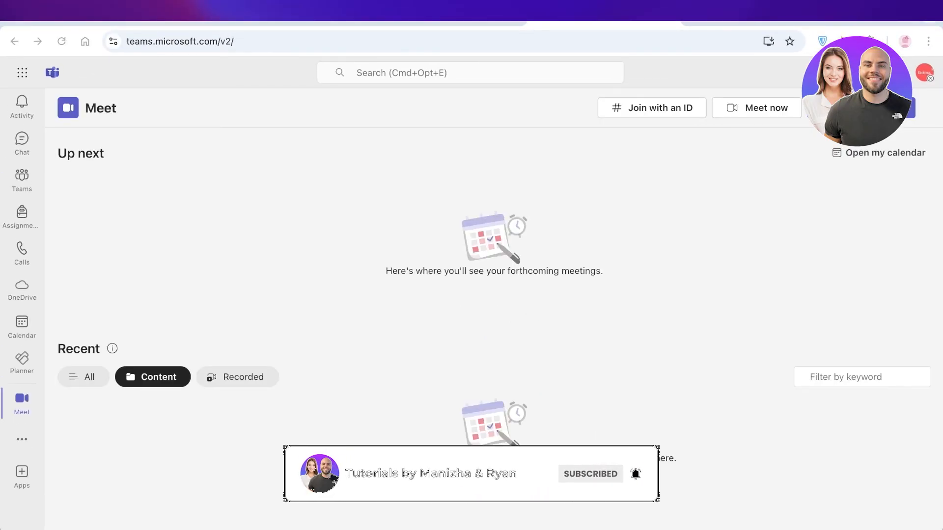